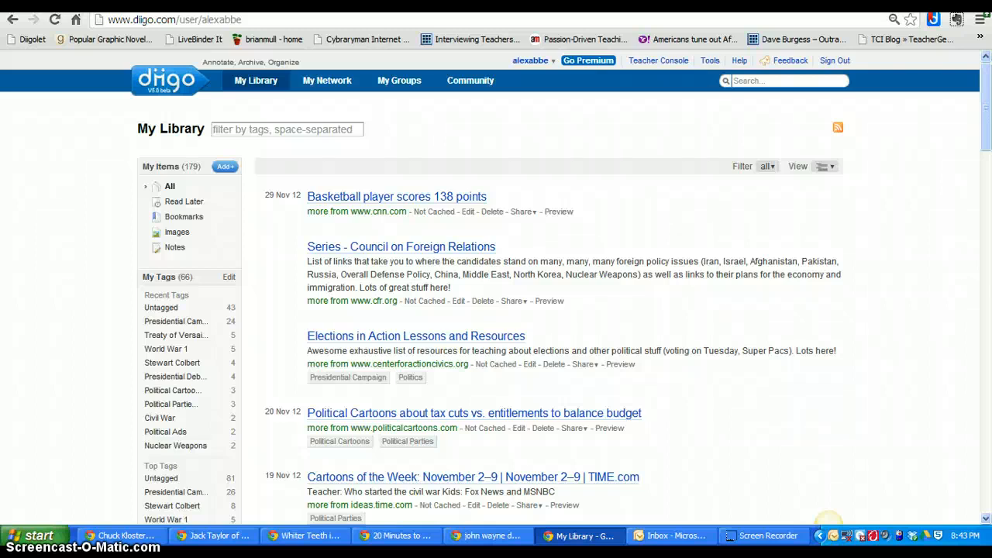
{"action": "mouse_move", "coordinate": [186, 108]}
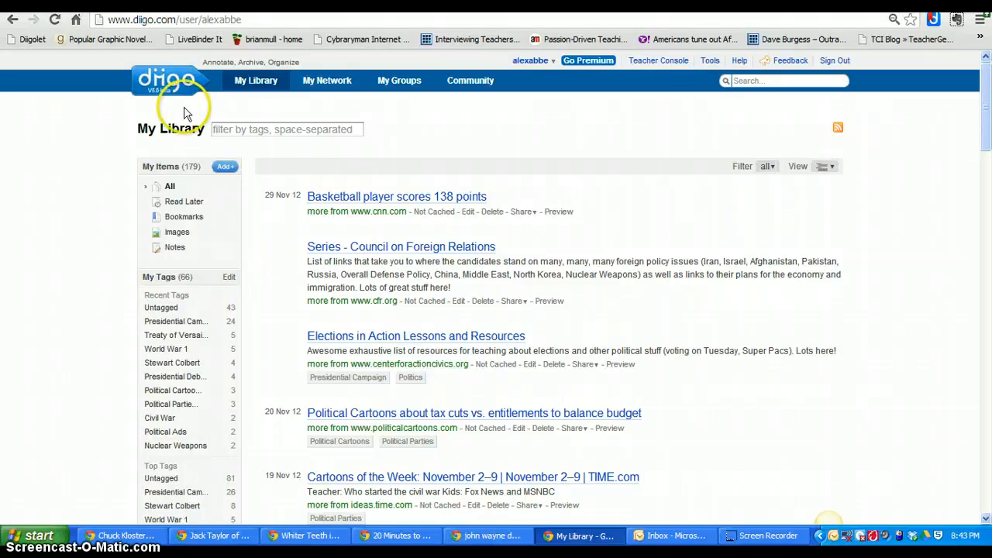
{"action": "mouse_move", "coordinate": [984, 85]}
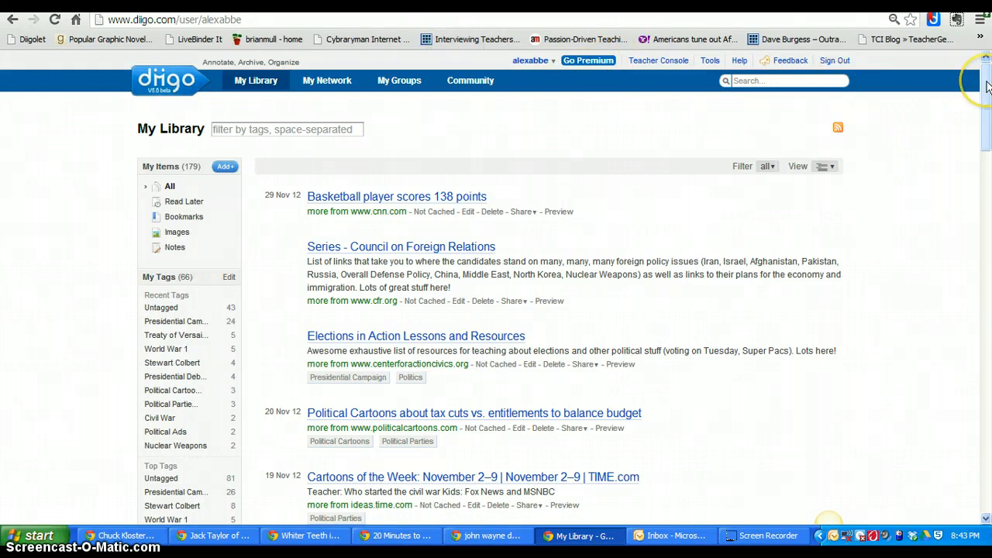
{"action": "mouse_move", "coordinate": [984, 82]}
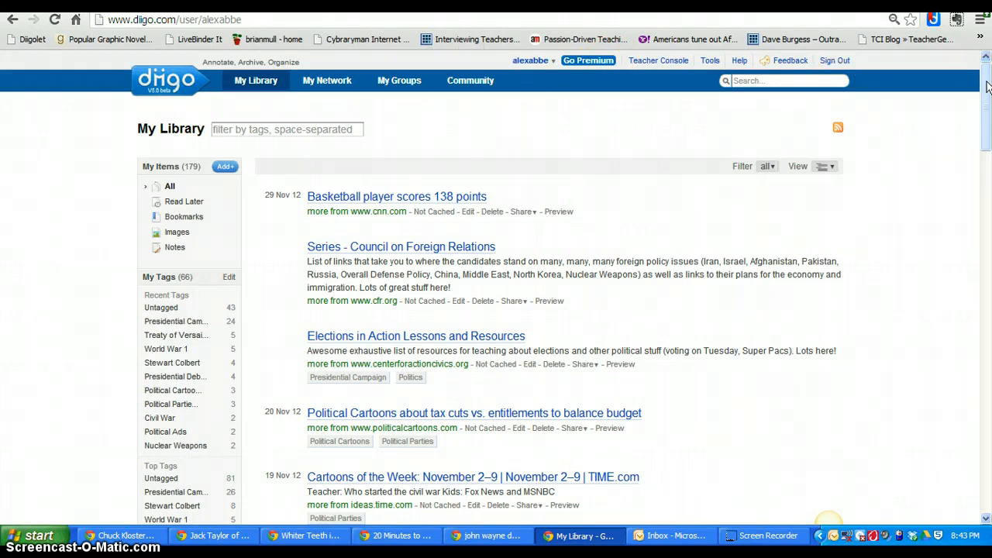
Open the saved 'Series - Council on Foreign Relations' bookmark from the library
{"action": "scroll", "scroll_direction": "down", "scroll_amount": 3}
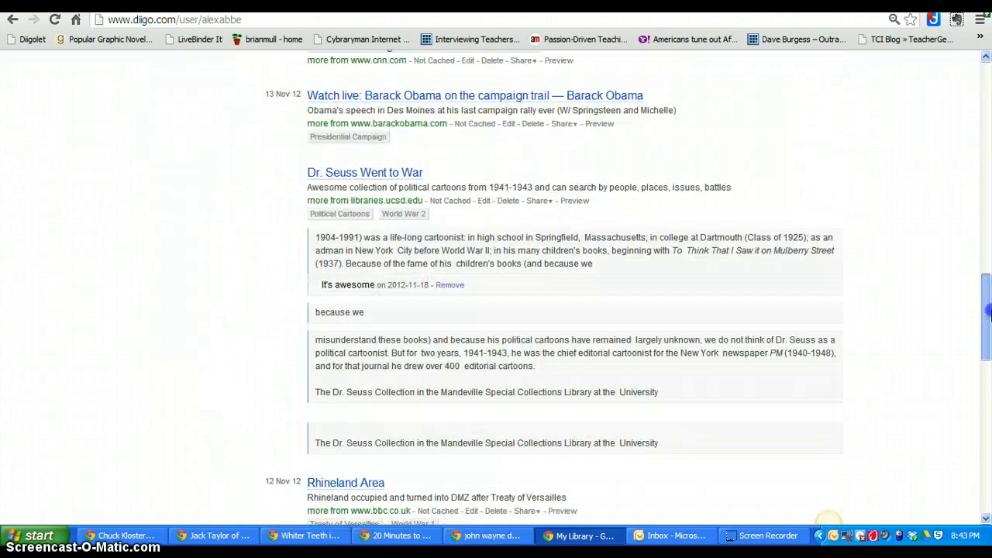
{"action": "scroll", "scroll_direction": "down", "scroll_amount": 3}
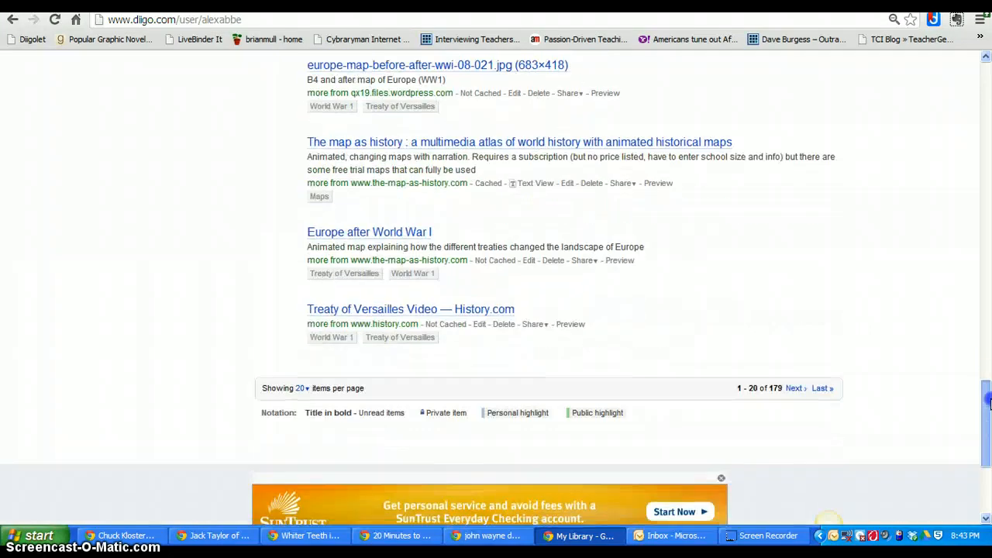
{"action": "scroll", "scroll_direction": "up", "scroll_amount": 3}
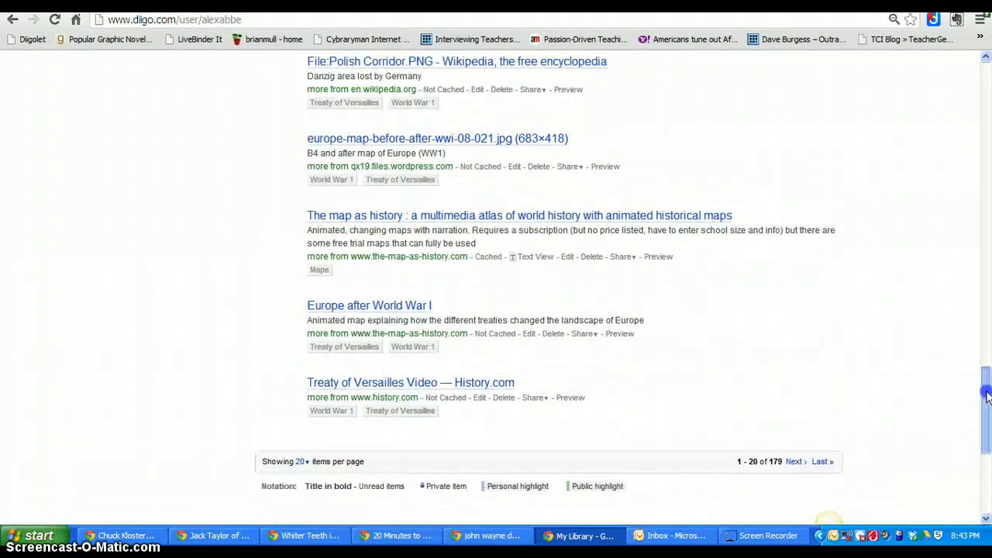
{"action": "scroll", "scroll_direction": "down", "scroll_amount": 3}
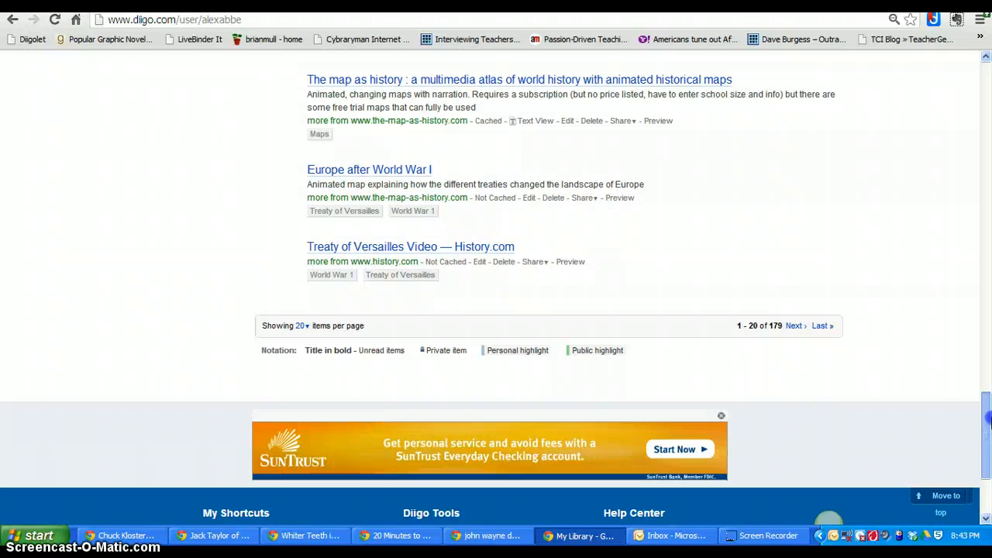
{"action": "scroll", "scroll_direction": "up", "scroll_amount": 3}
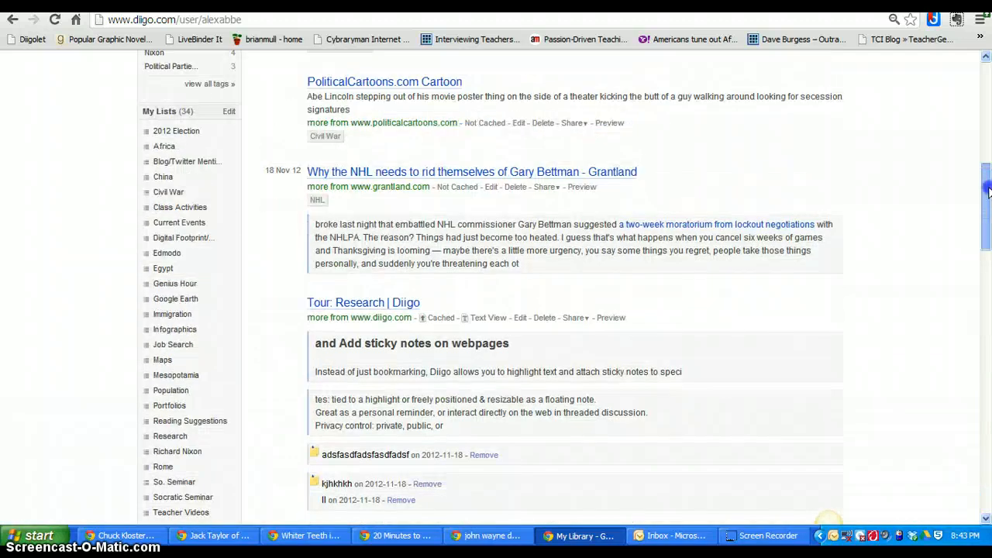
{"action": "scroll", "scroll_direction": "up", "scroll_amount": 3}
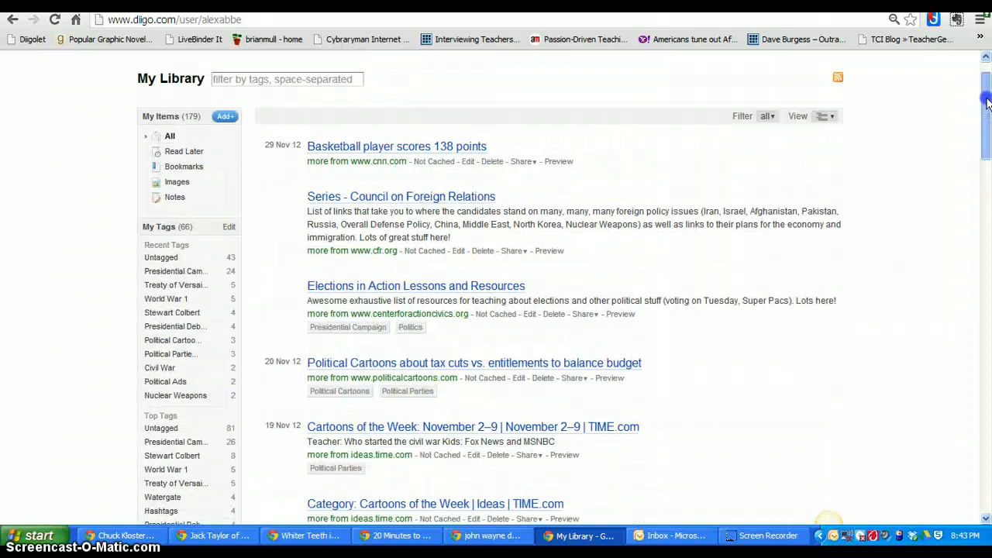
{"action": "scroll", "scroll_direction": "up", "scroll_amount": 3}
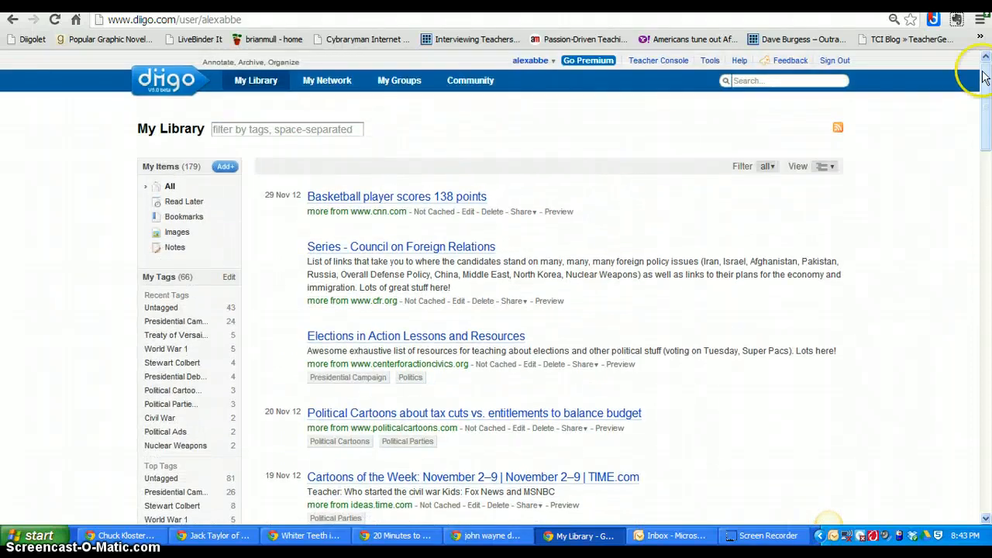
{"action": "scroll", "scroll_direction": "up", "scroll_amount": 3}
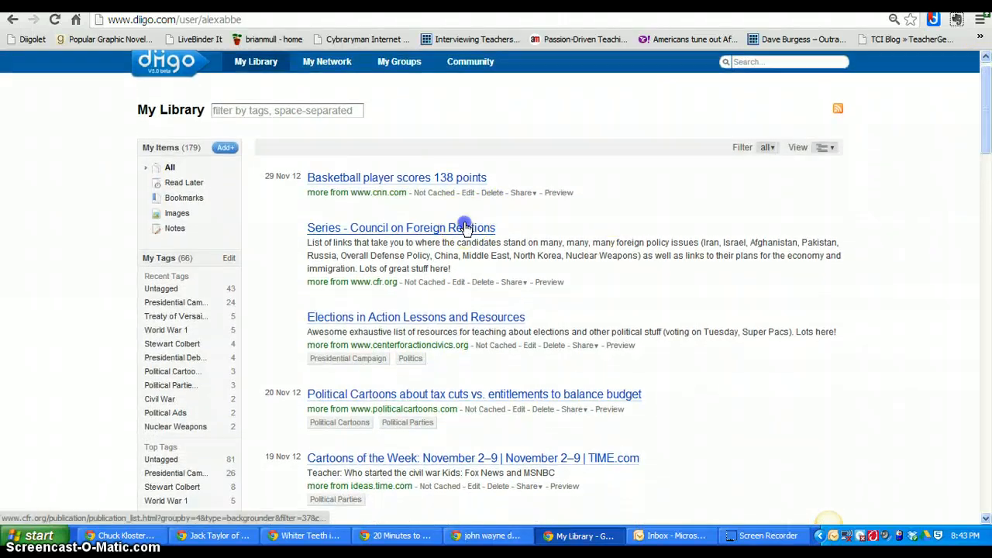
{"action": "left_click", "coordinate": [400, 227]}
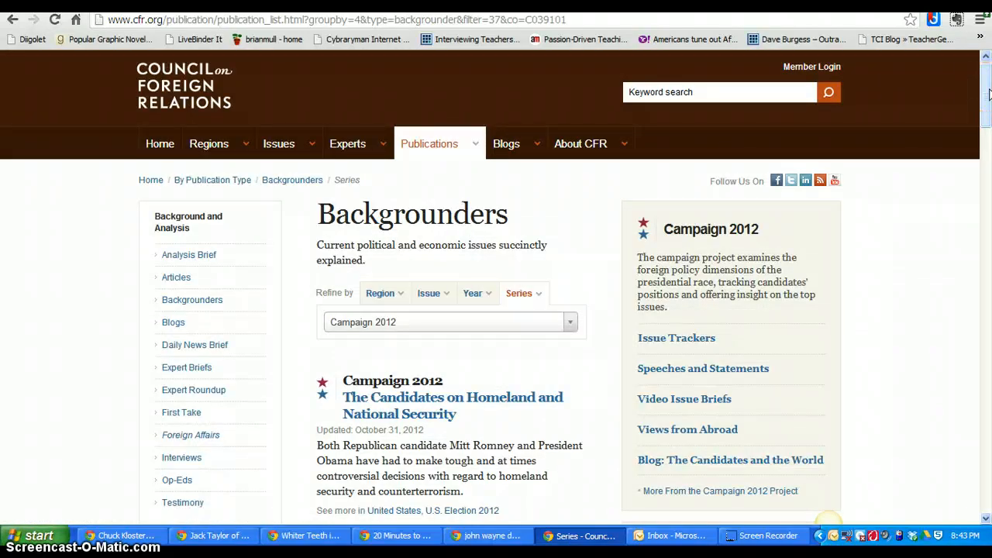
Launch the Diigolet bookmarklet to show the Diigo toolbar on the CFR page
{"action": "scroll", "scroll_direction": "down", "scroll_amount": 3}
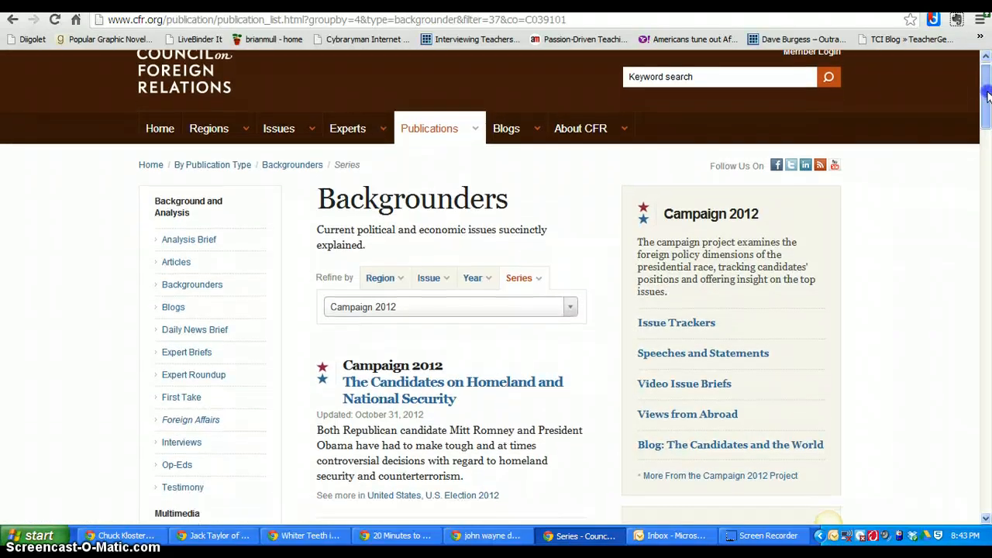
{"action": "scroll", "scroll_direction": "up", "scroll_amount": 3}
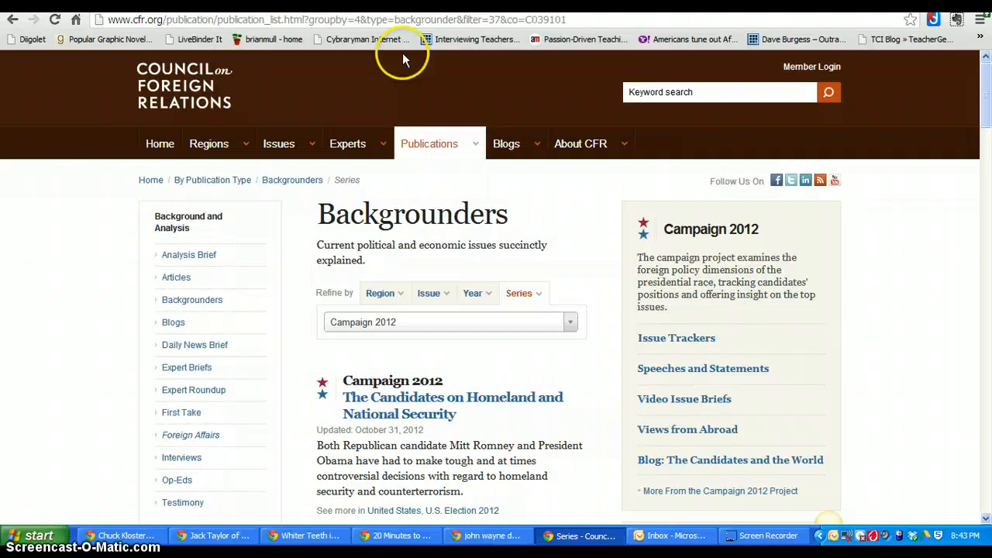
{"action": "left_click", "coordinate": [31, 39]}
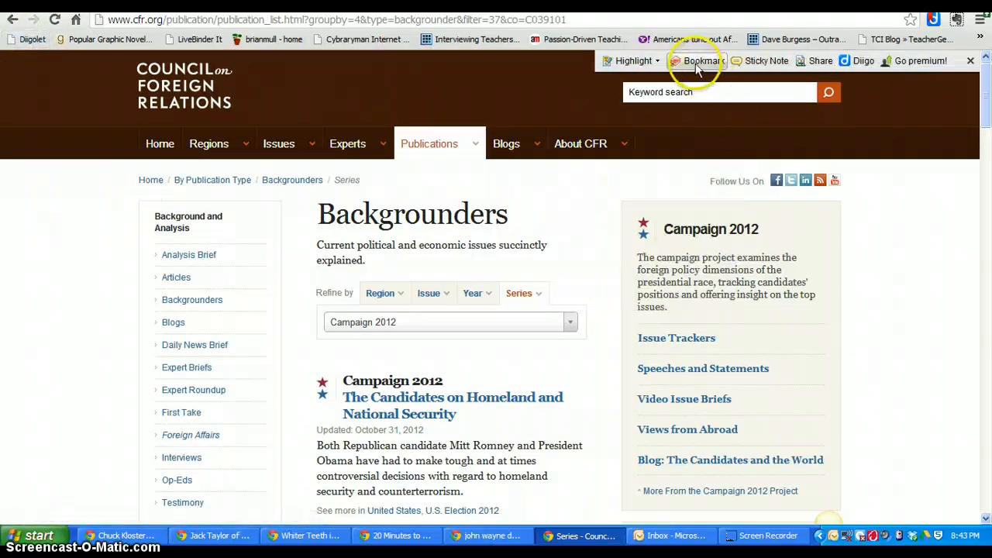
Bookmark the CFR page with the suggested Presidential Campaign tag
{"action": "left_click", "coordinate": [695, 61]}
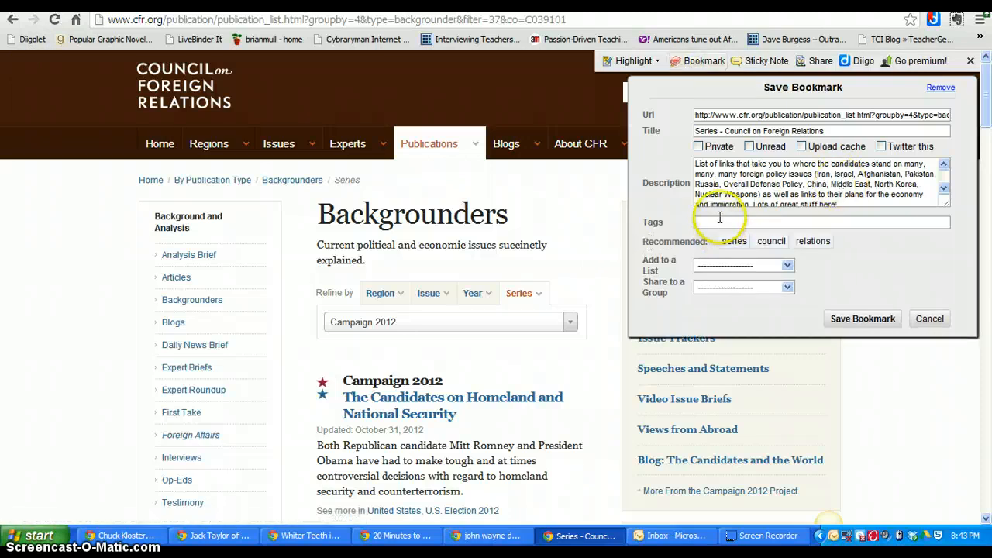
{"action": "left_click", "coordinate": [821, 223]}
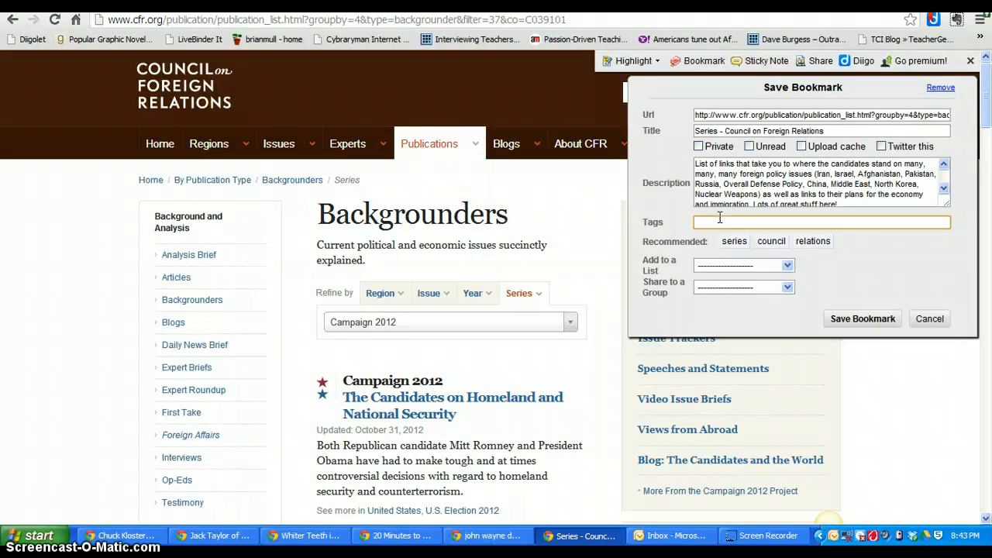
{"action": "type", "text": "1"}
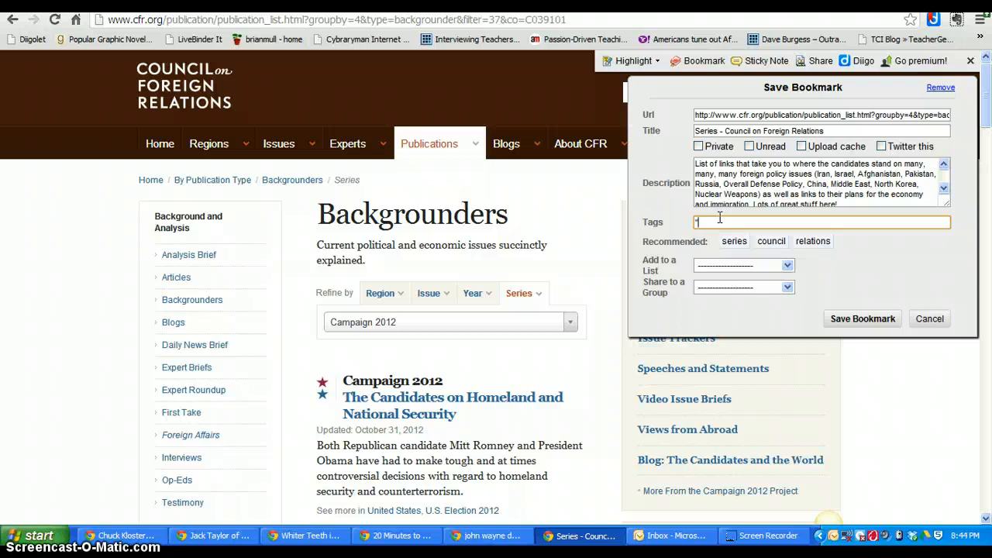
{"action": "type", "text": "Pres"}
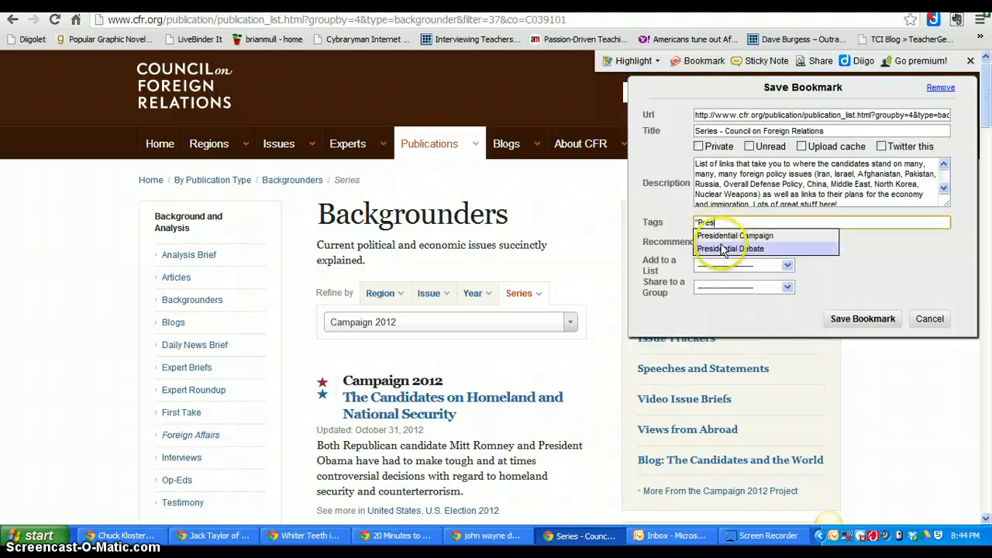
{"action": "left_click", "coordinate": [734, 234]}
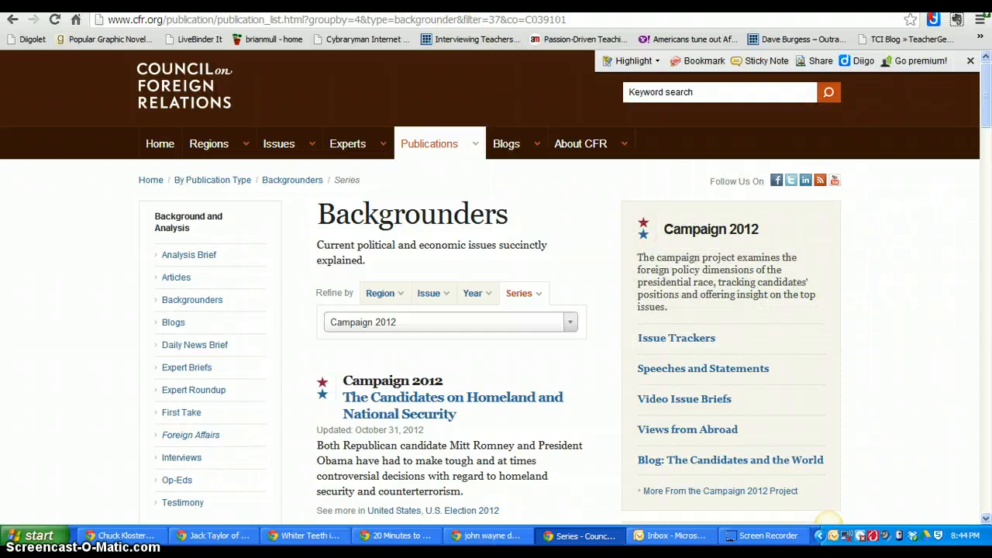
Go to My Library and scroll down to the My Tags panel
{"action": "left_click", "coordinate": [862, 60]}
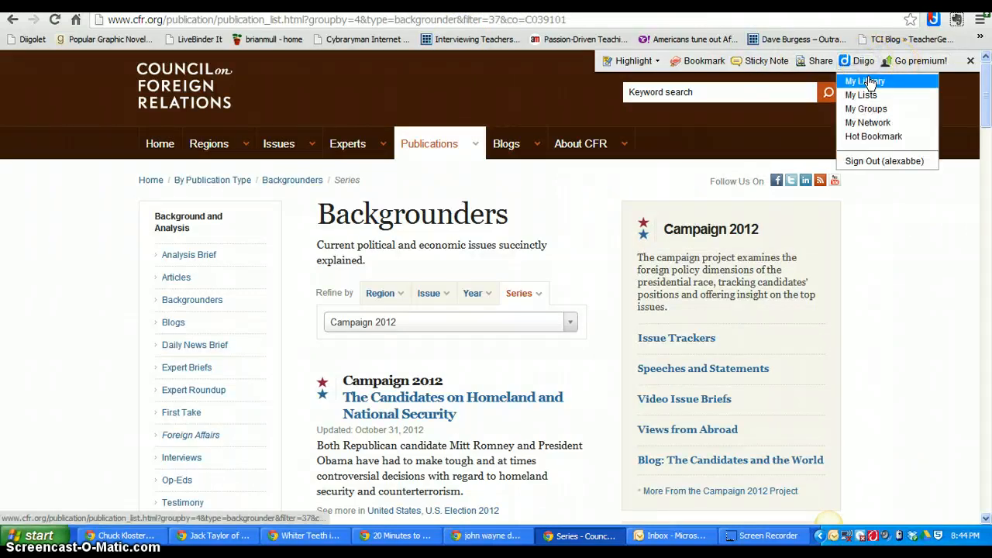
{"action": "left_click", "coordinate": [864, 81]}
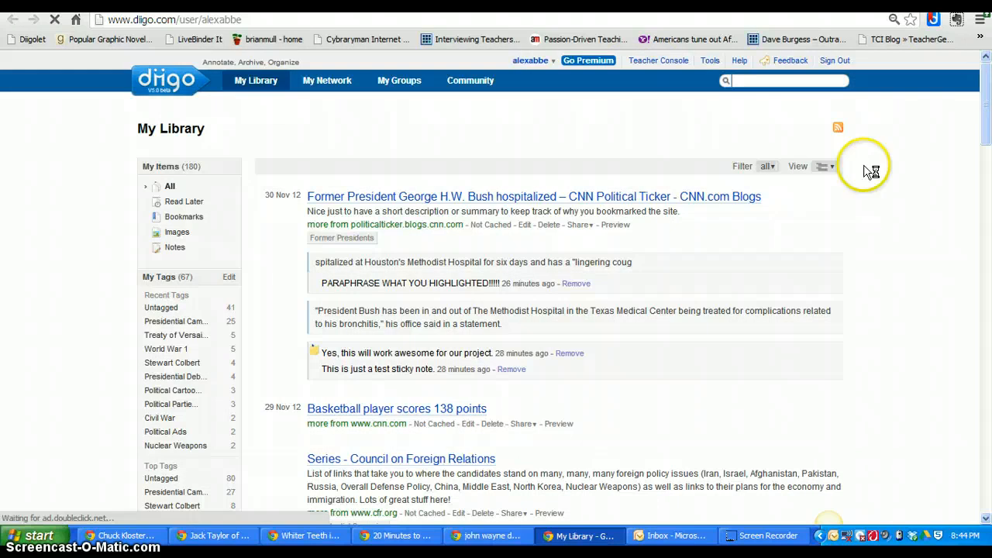
{"action": "scroll", "scroll_direction": "down", "scroll_amount": 3}
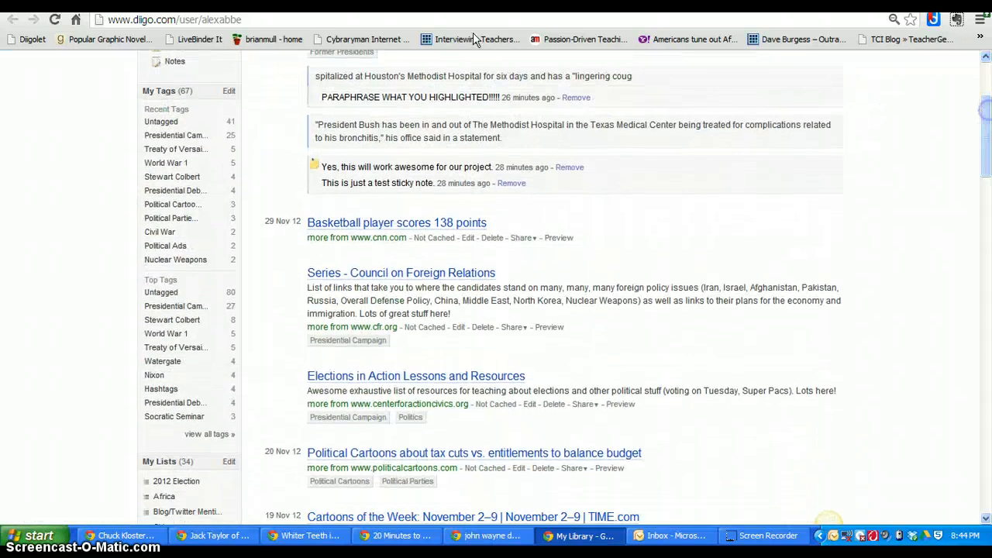
{"action": "mouse_move", "coordinate": [160, 232]}
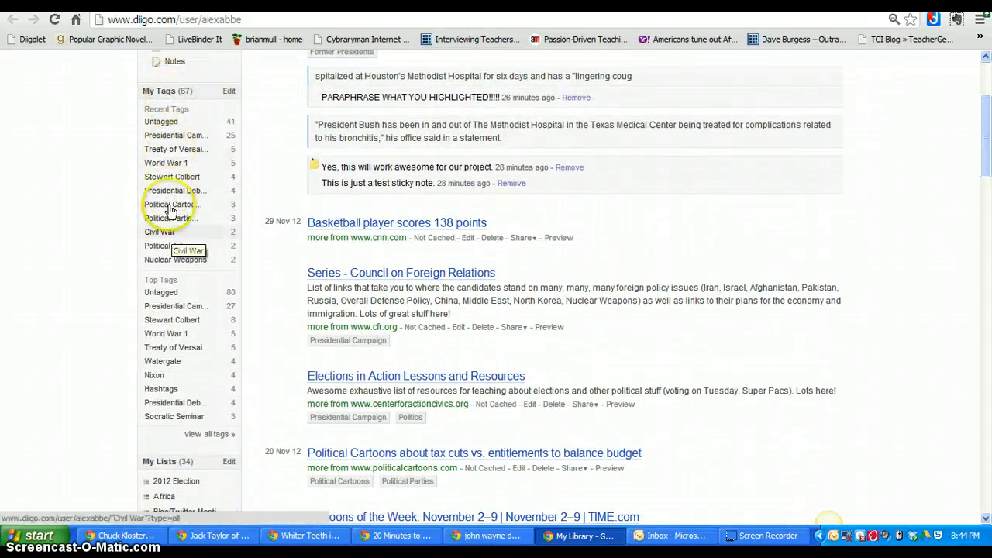
{"action": "mouse_move", "coordinate": [171, 176]}
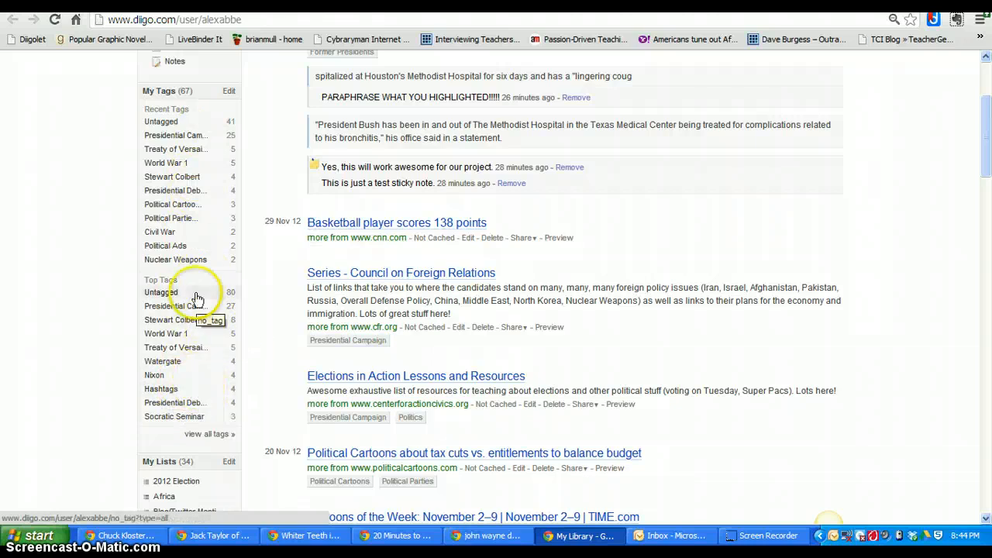
{"action": "mouse_move", "coordinate": [174, 191]}
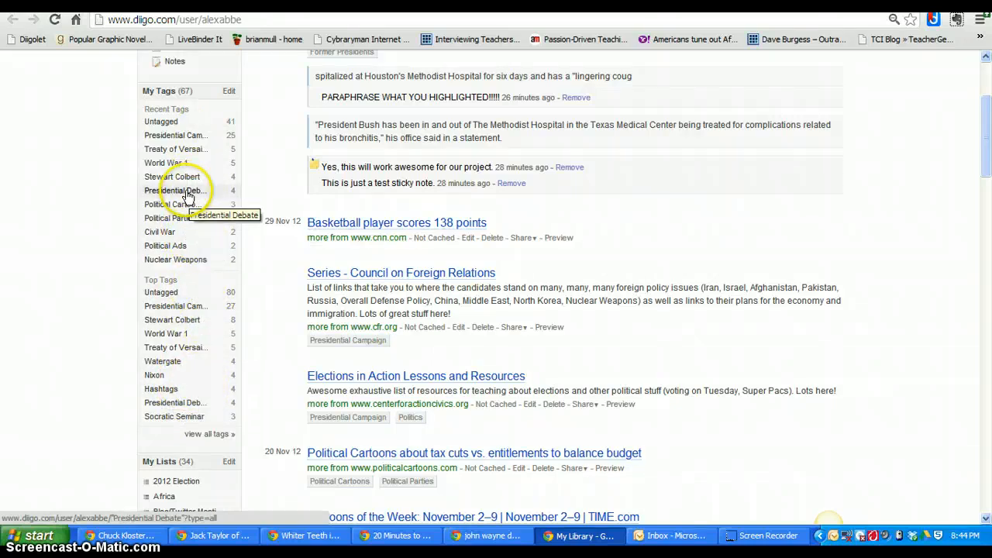
{"action": "mouse_move", "coordinate": [172, 177]}
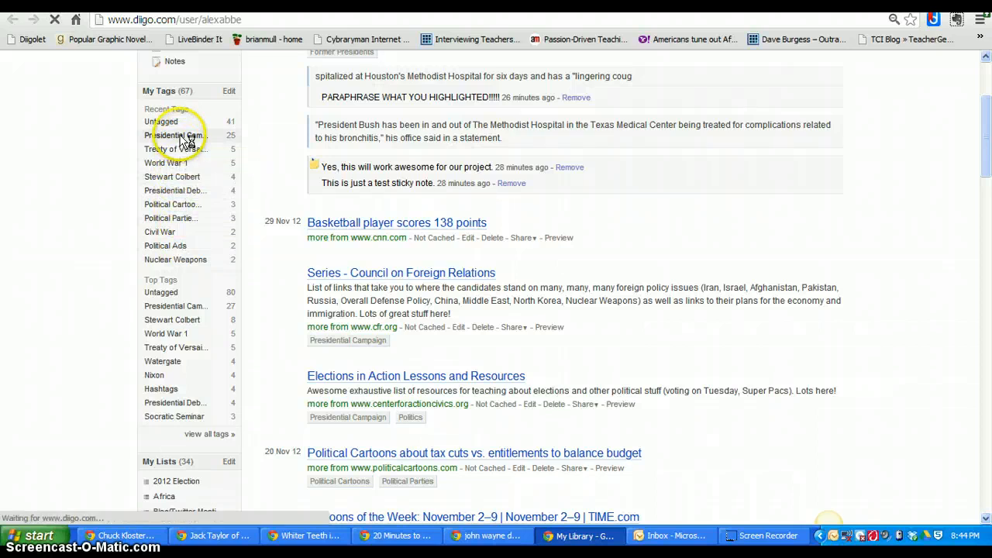
Filter by the Presidential Campaign tag and open the 'Series - Council on Foreign Relations' bookmark
{"action": "left_click", "coordinate": [174, 135]}
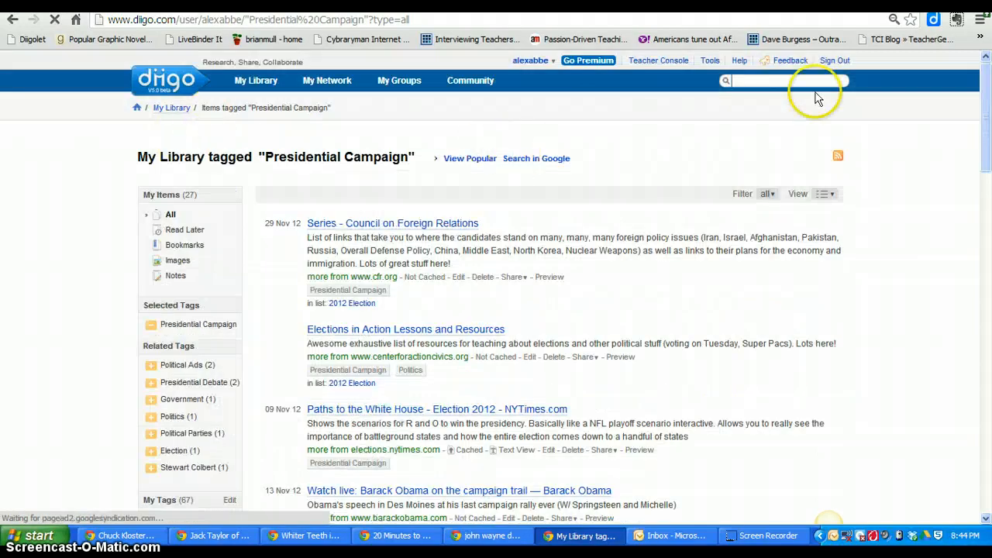
{"action": "scroll", "scroll_direction": "down", "scroll_amount": 3}
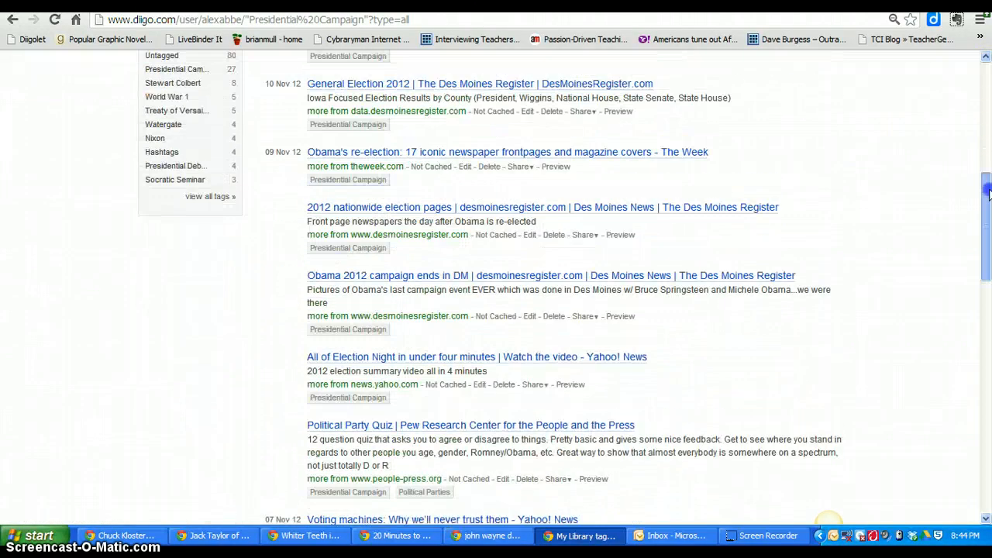
{"action": "scroll", "scroll_direction": "down", "scroll_amount": 3}
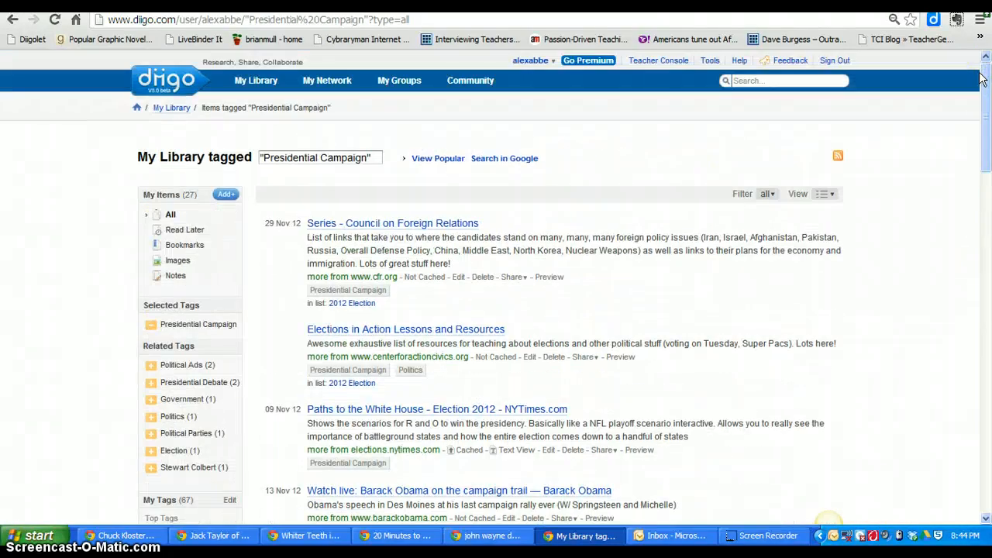
{"action": "mouse_move", "coordinate": [896, 101]}
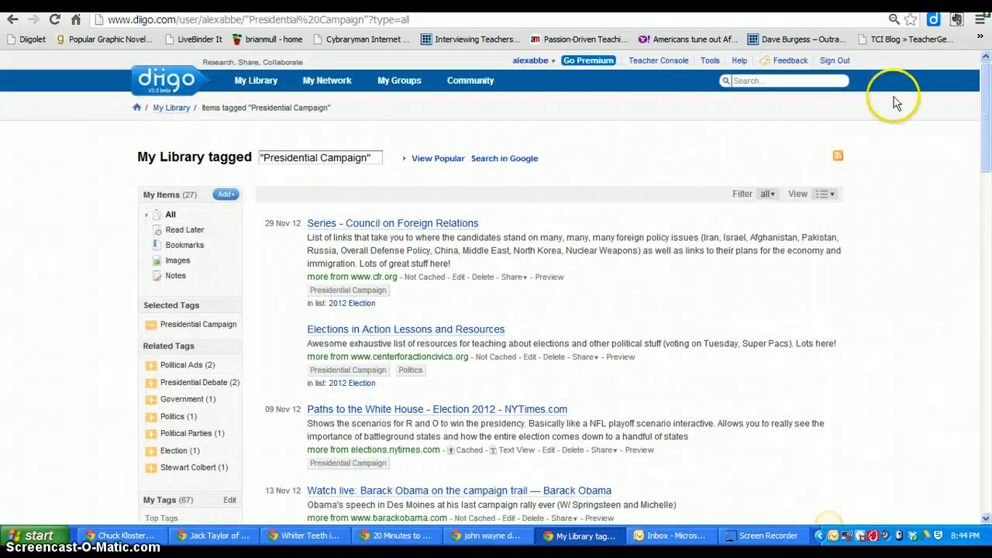
{"action": "mouse_move", "coordinate": [355, 232]}
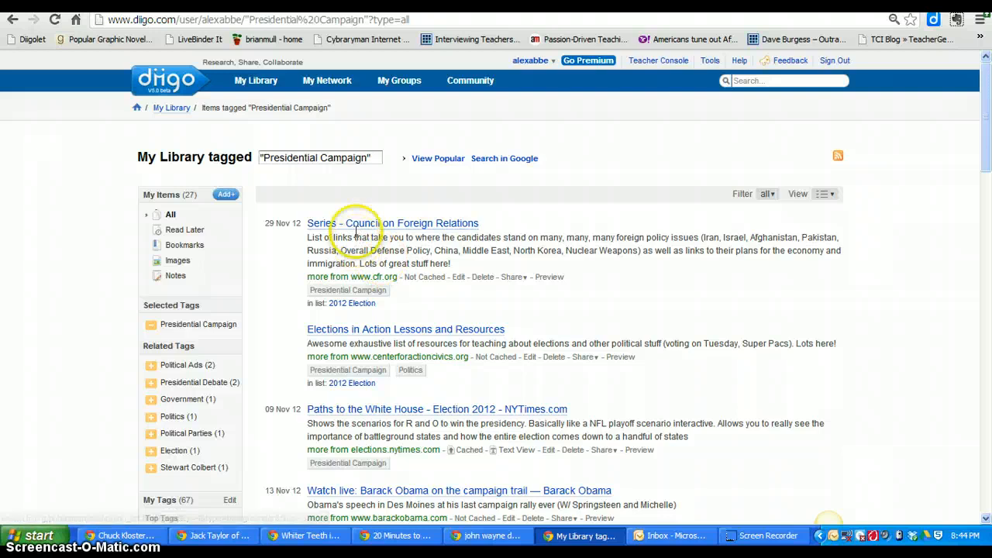
{"action": "left_click", "coordinate": [392, 223]}
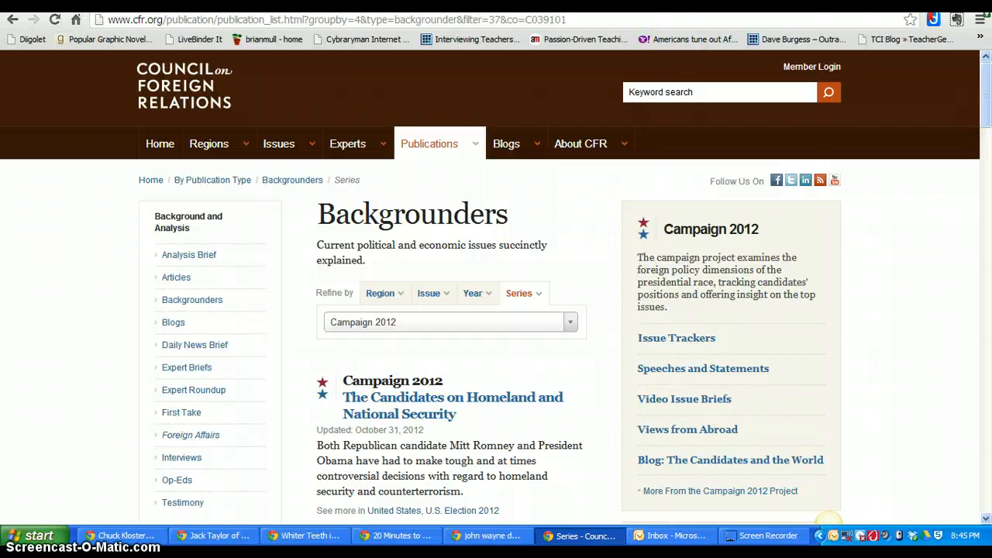
Return to My Library and scroll through the sidebar lists
{"action": "left_click", "coordinate": [863, 60]}
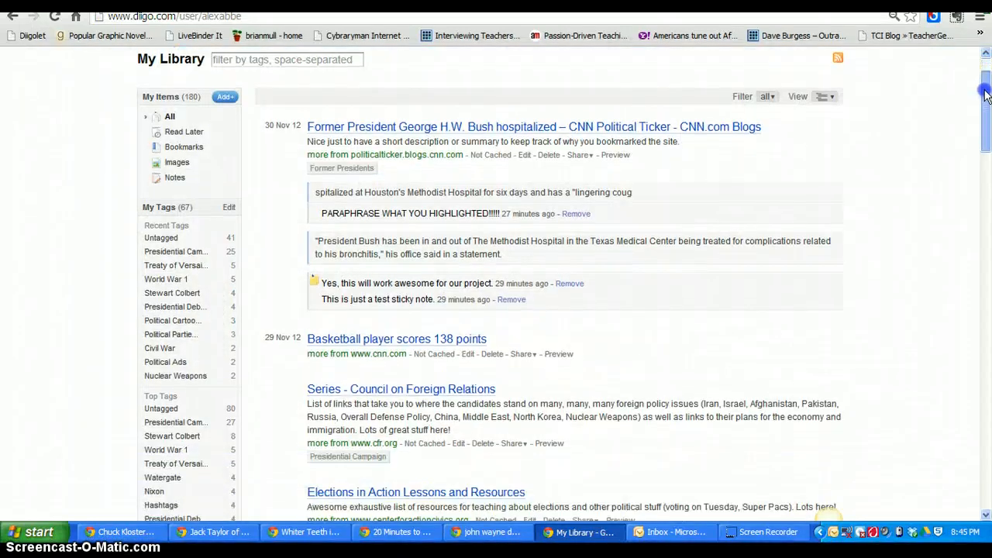
{"action": "scroll", "scroll_direction": "down", "scroll_amount": 3}
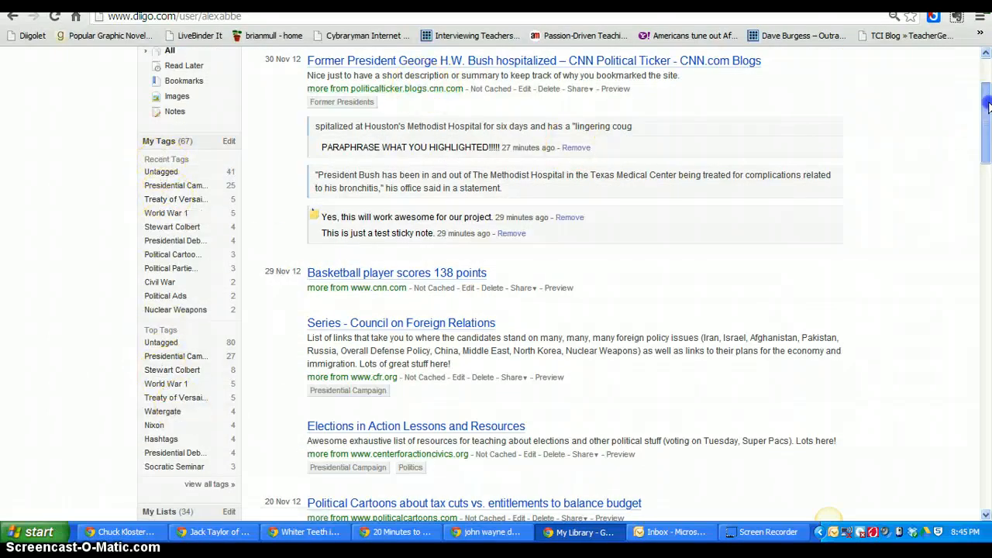
{"action": "scroll", "scroll_direction": "down", "scroll_amount": 3}
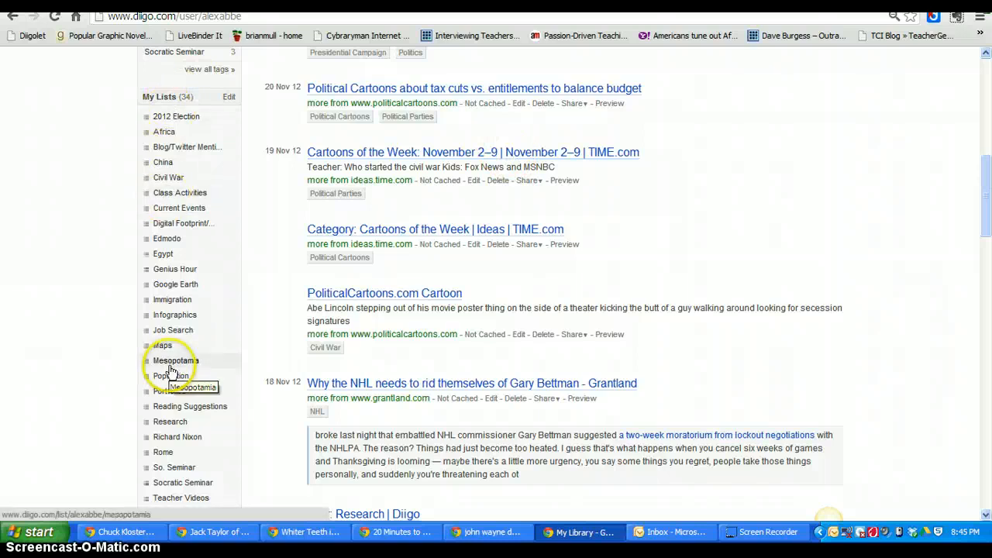
{"action": "scroll", "scroll_direction": "down", "scroll_amount": 3}
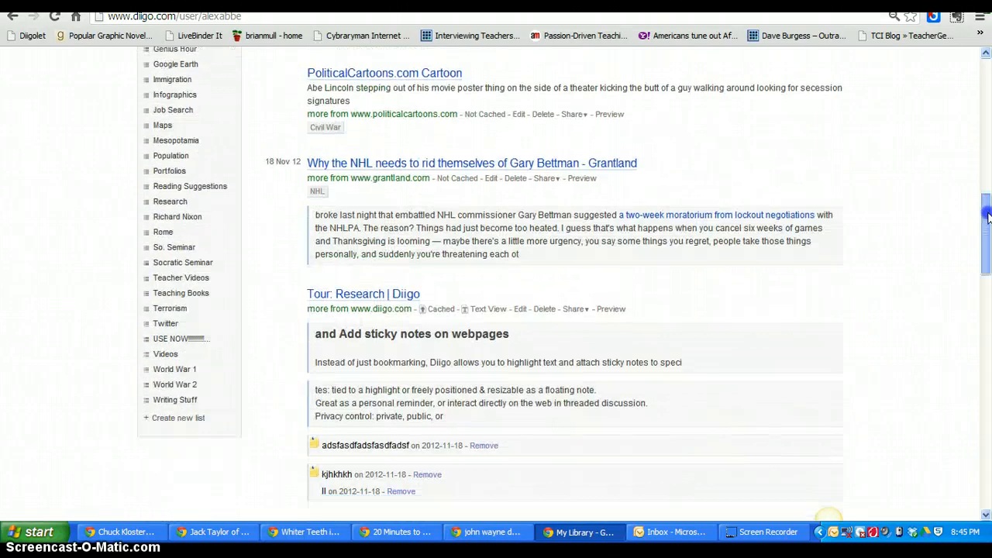
{"action": "scroll", "scroll_direction": "up", "scroll_amount": 3}
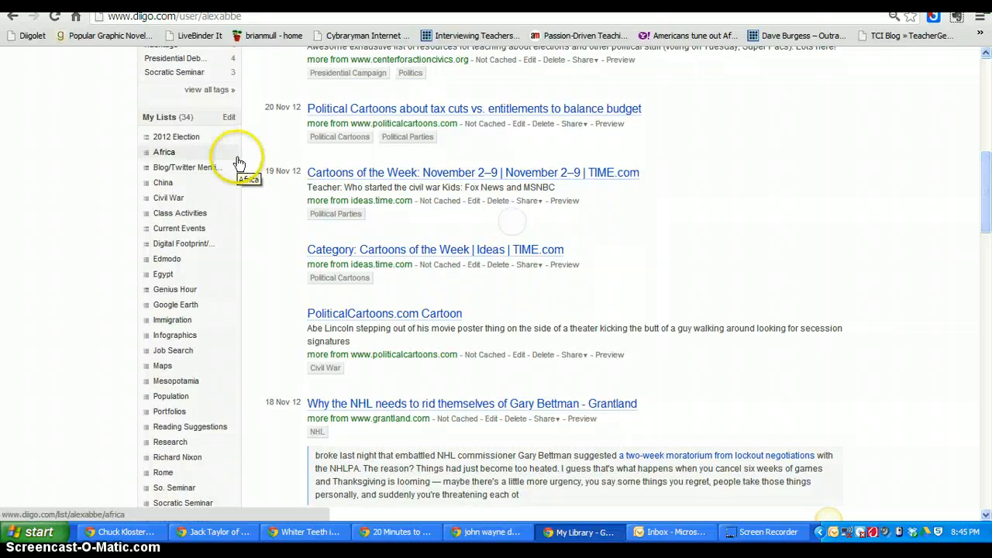
{"action": "mouse_move", "coordinate": [190, 166]}
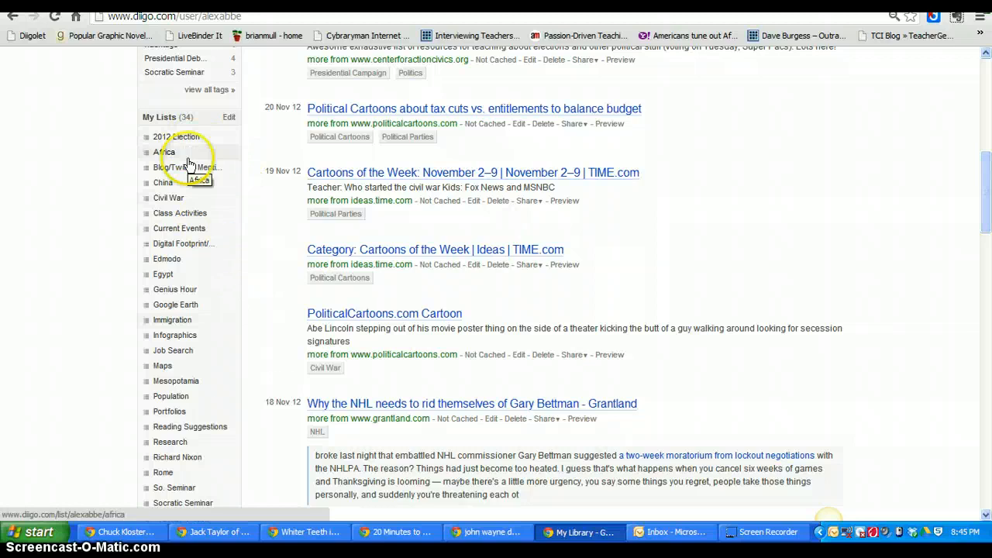
{"action": "mouse_move", "coordinate": [181, 247]}
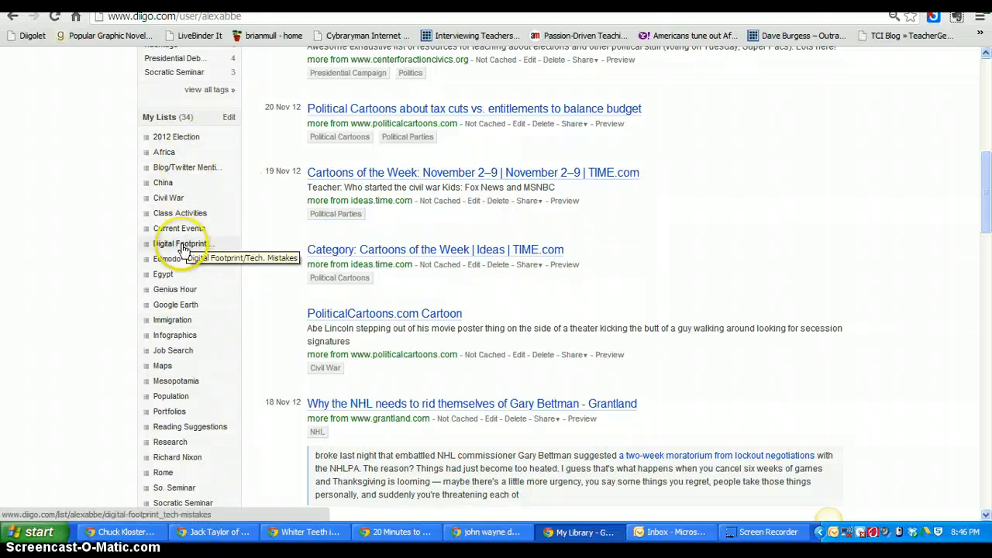
Browse the existing Egypt and 2012 Election lists
{"action": "left_click", "coordinate": [163, 273]}
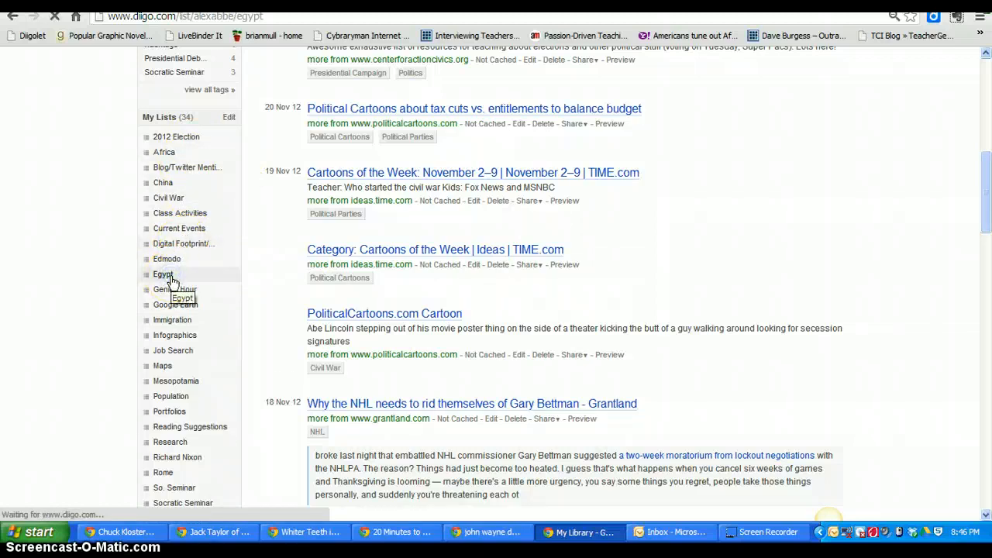
{"action": "left_click", "coordinate": [164, 273]}
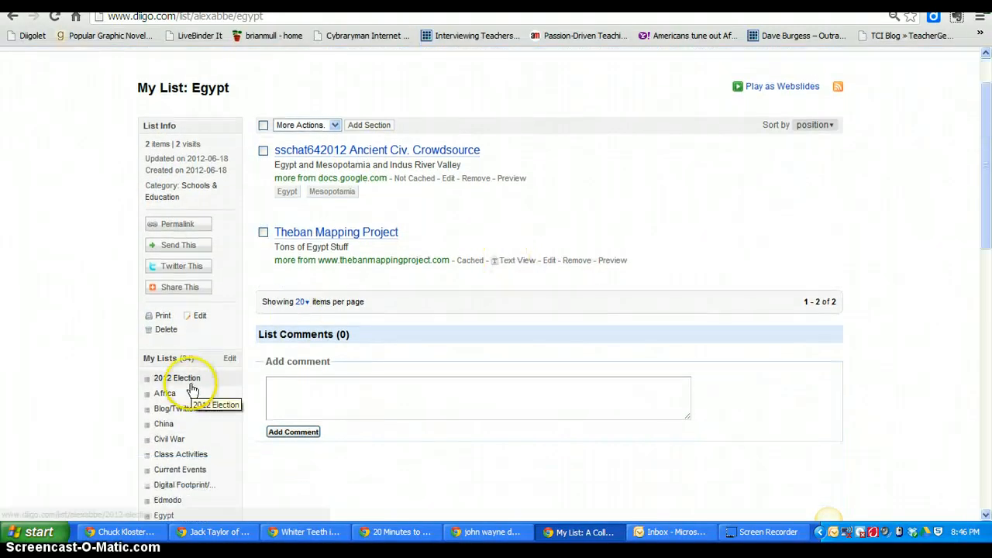
{"action": "left_click", "coordinate": [176, 377]}
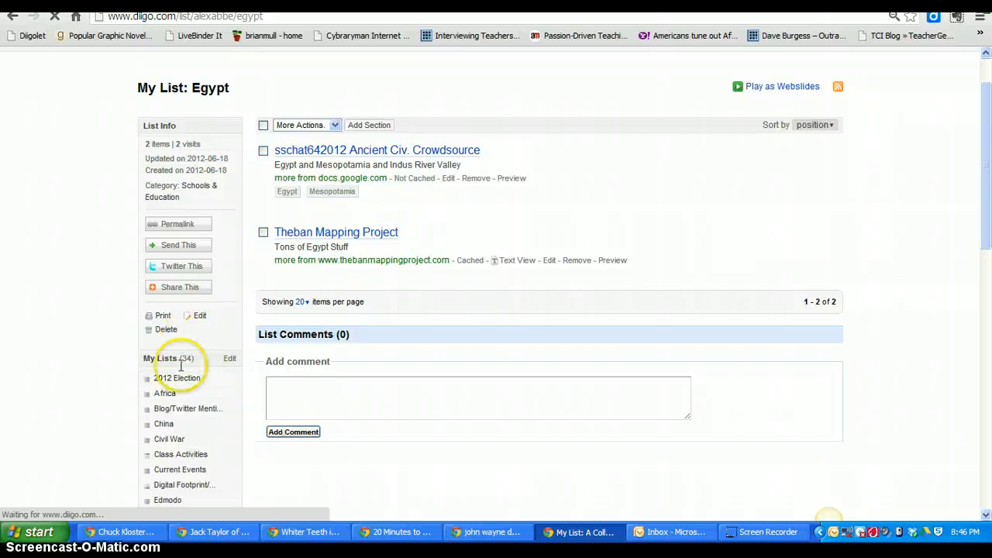
{"action": "left_click", "coordinate": [178, 377]}
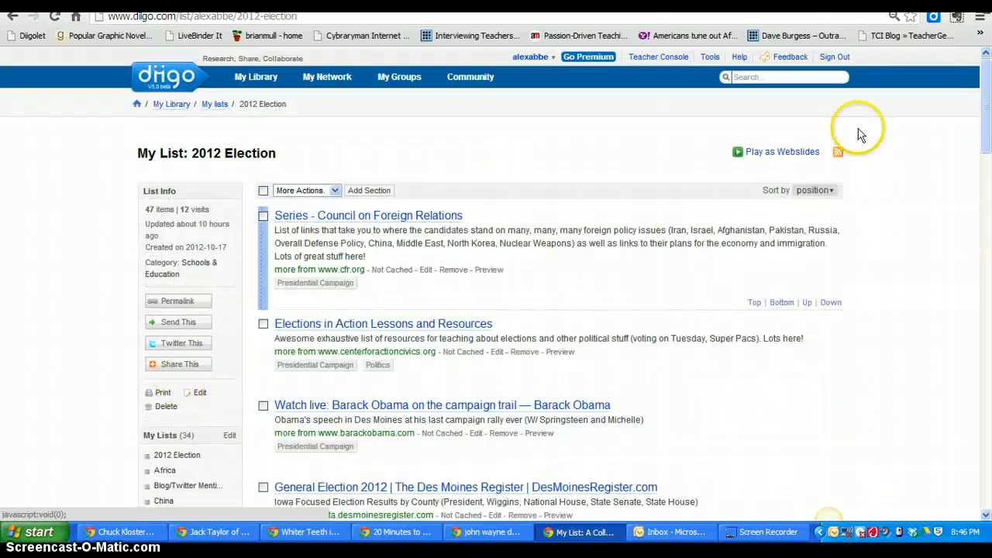
Bring up the Create a List form from the bottom of My Lists
{"action": "scroll", "scroll_direction": "down", "scroll_amount": 3}
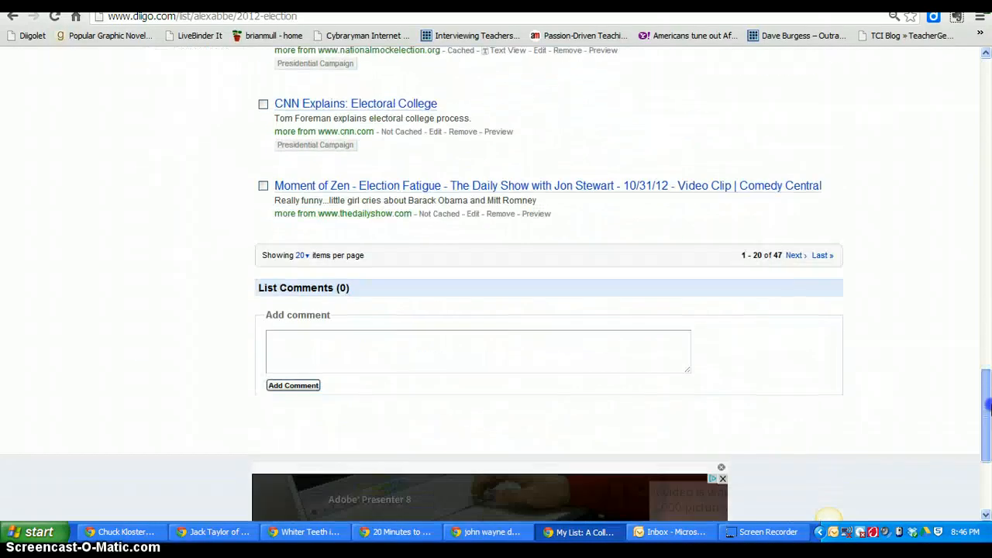
{"action": "scroll", "scroll_direction": "up", "scroll_amount": 3}
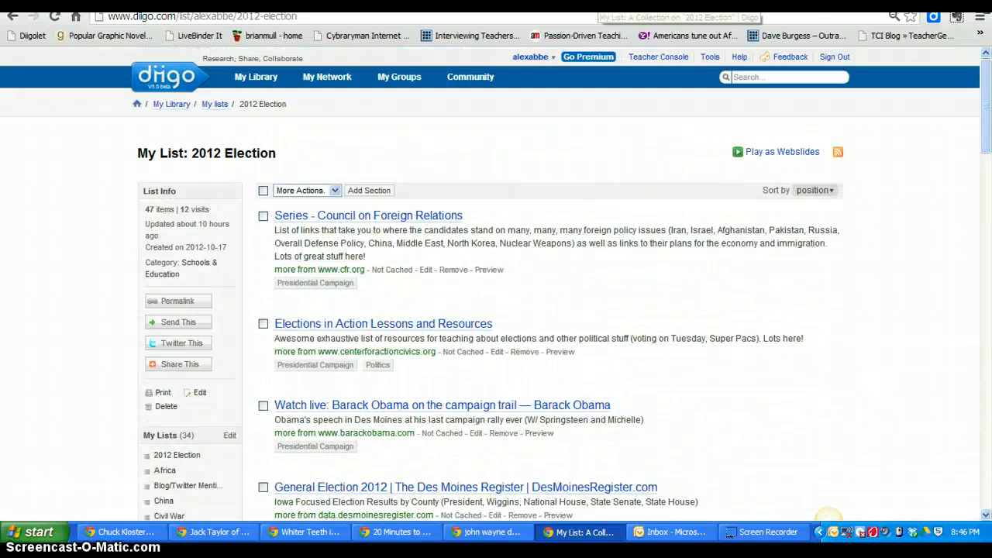
{"action": "mouse_move", "coordinate": [822, 165]}
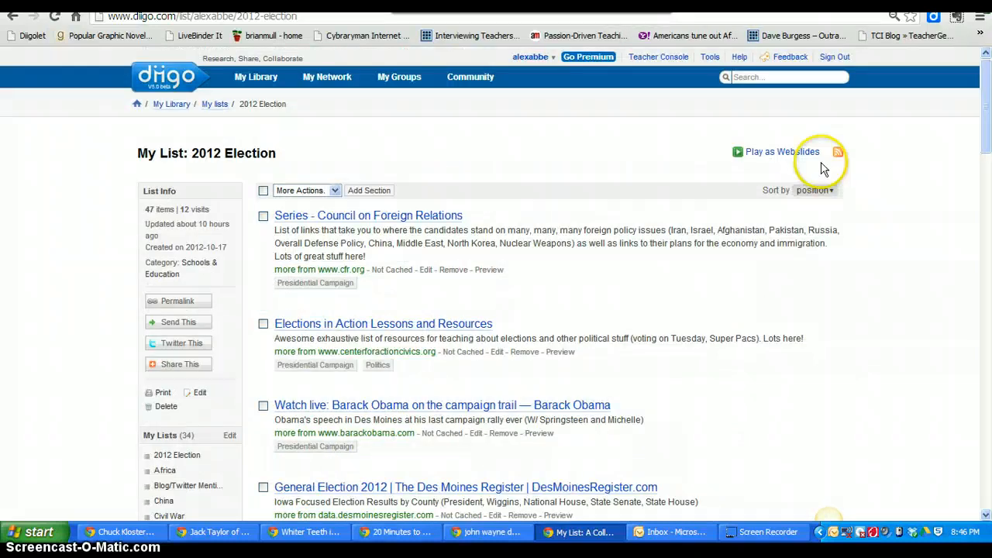
{"action": "scroll", "scroll_direction": "down", "scroll_amount": 3}
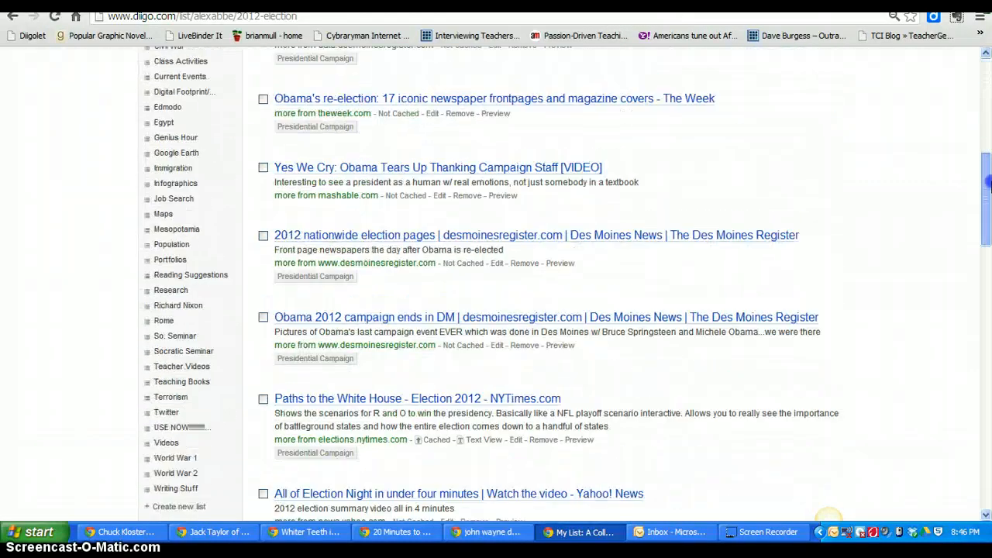
{"action": "scroll", "scroll_direction": "up", "scroll_amount": 3}
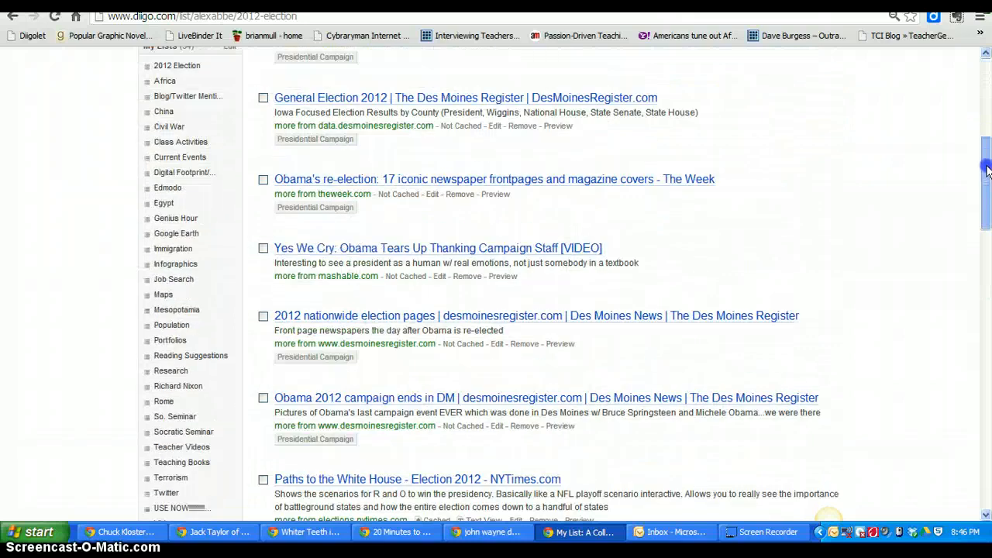
{"action": "scroll", "scroll_direction": "down", "scroll_amount": 3}
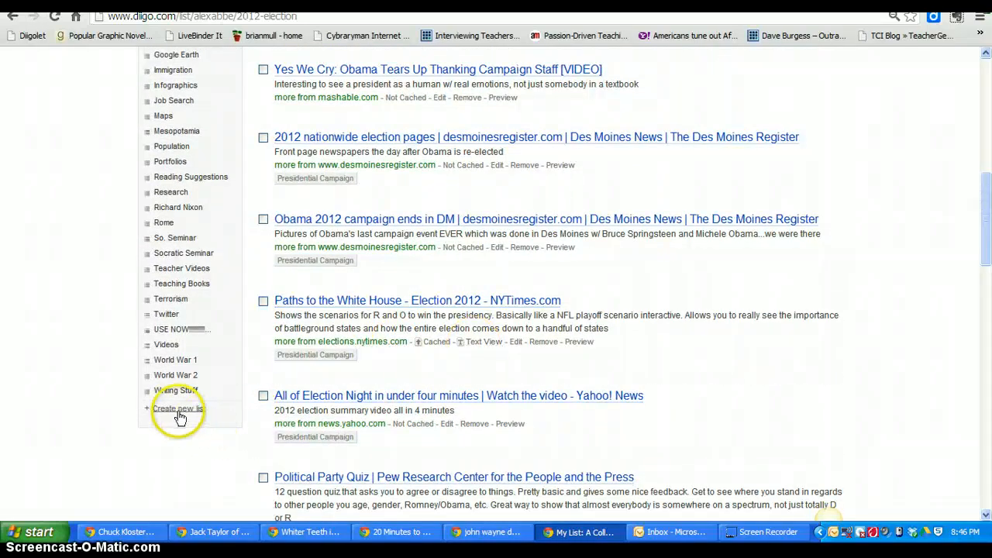
{"action": "left_click", "coordinate": [179, 408]}
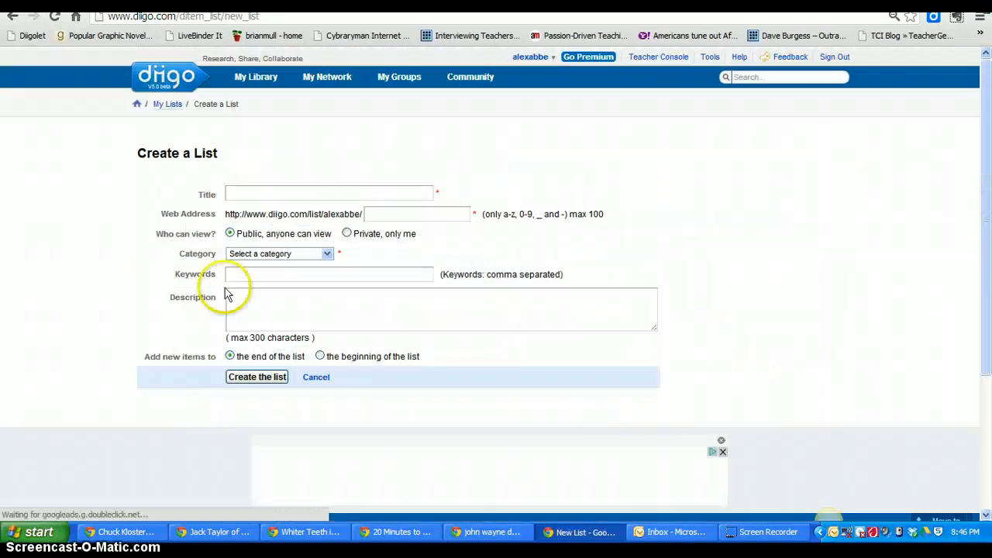
Title the list 'Go Animate Project Issue 1', set it 'Private, only me', and create it
{"action": "left_click", "coordinate": [328, 193]}
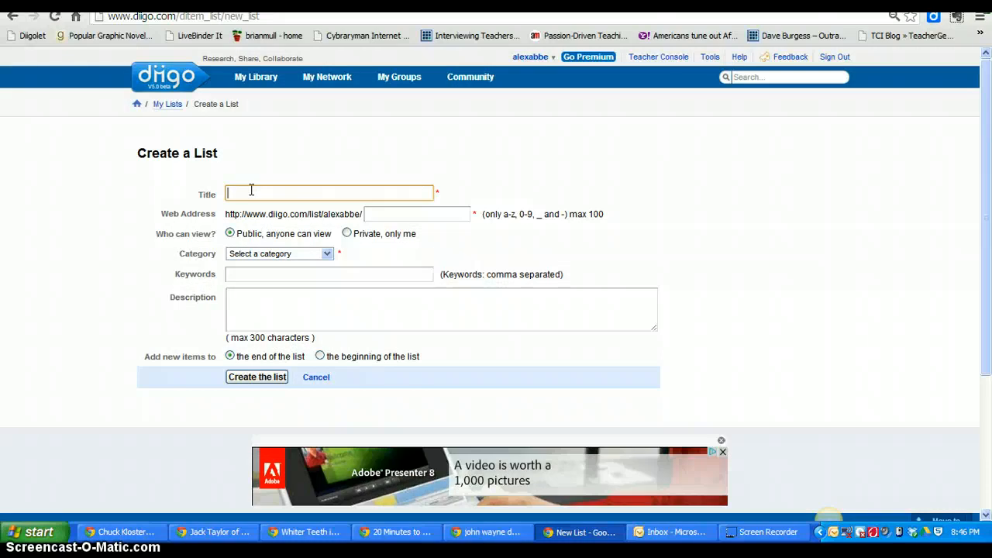
{"action": "type", "text": "Go Ani"}
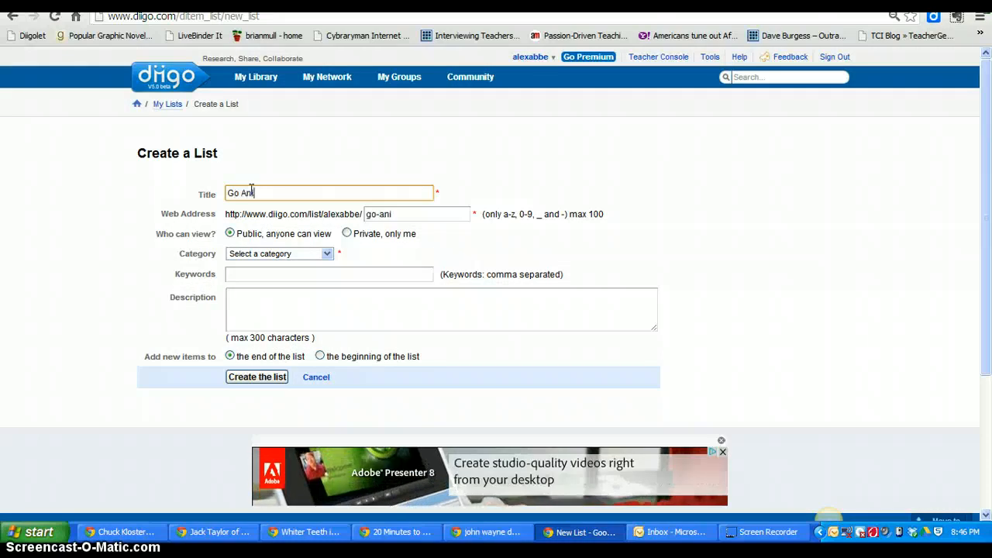
{"action": "type", "text": "mate Project"}
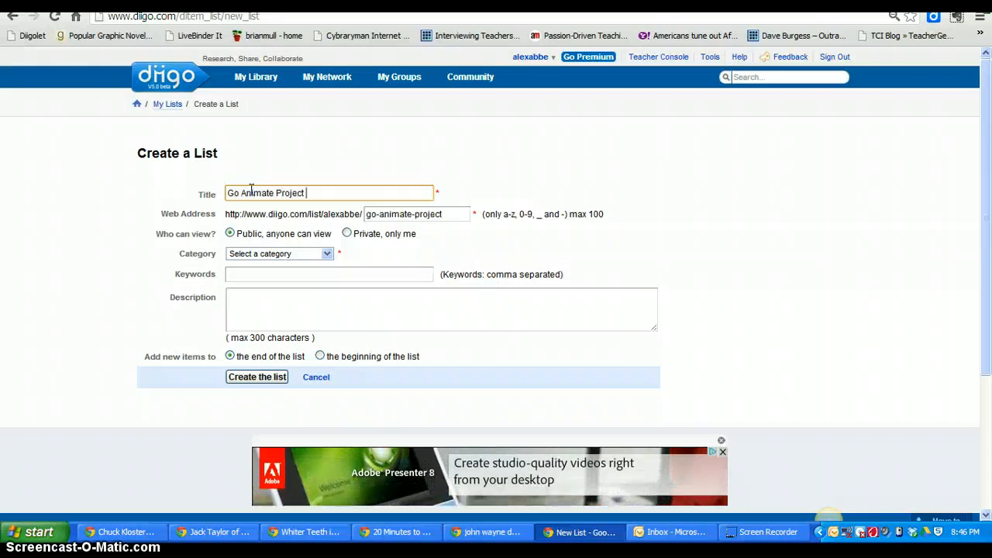
{"action": "type", "text": "Issue 1"}
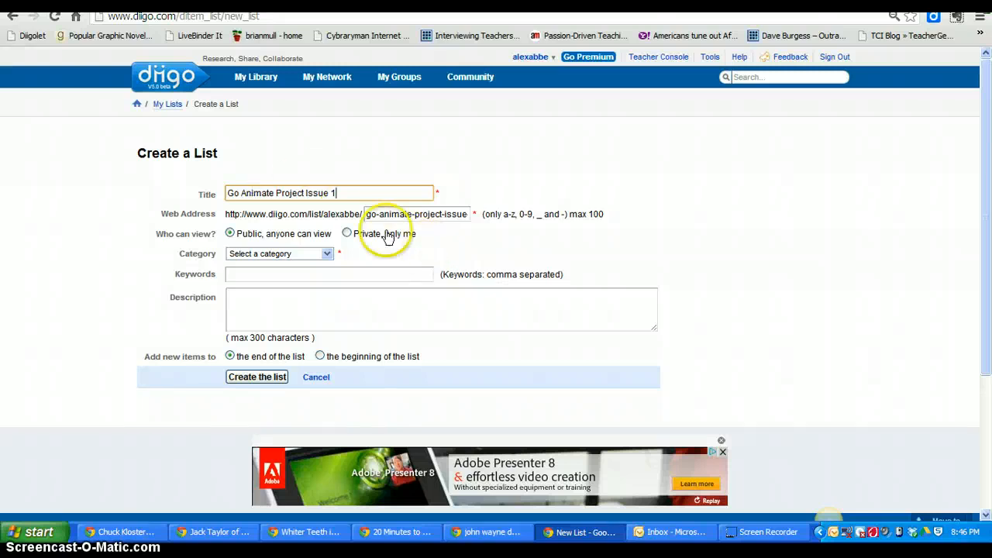
{"action": "left_click", "coordinate": [347, 233]}
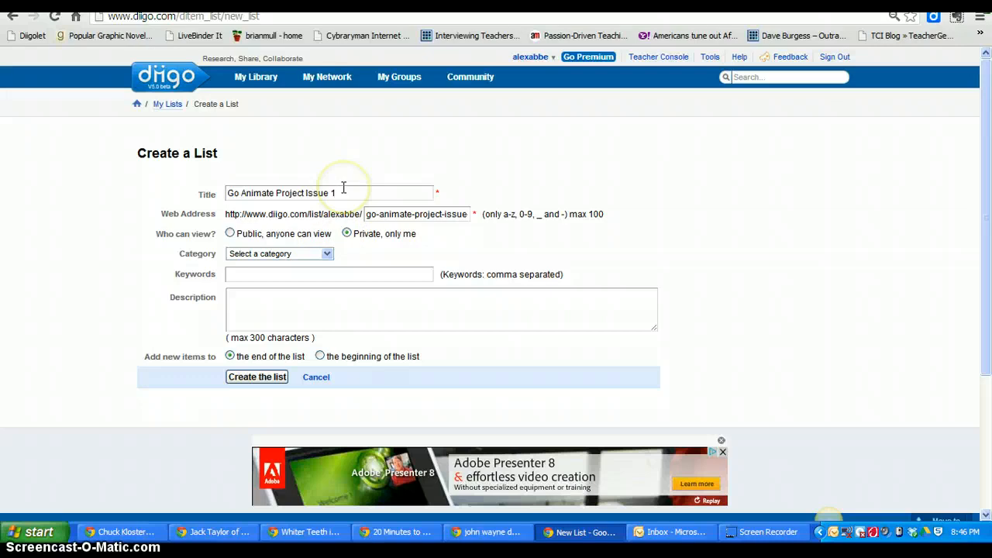
{"action": "left_click", "coordinate": [256, 377]}
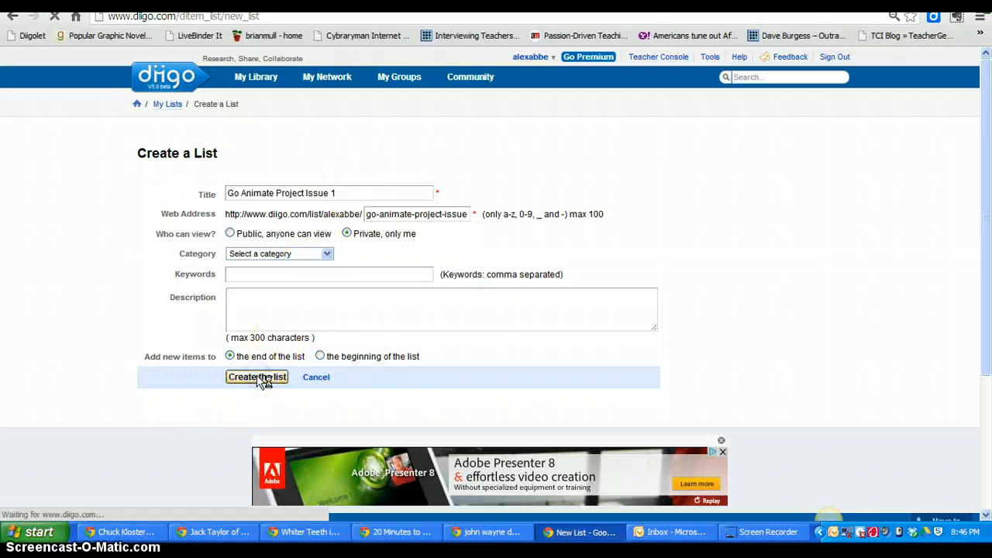
{"action": "left_click", "coordinate": [256, 376]}
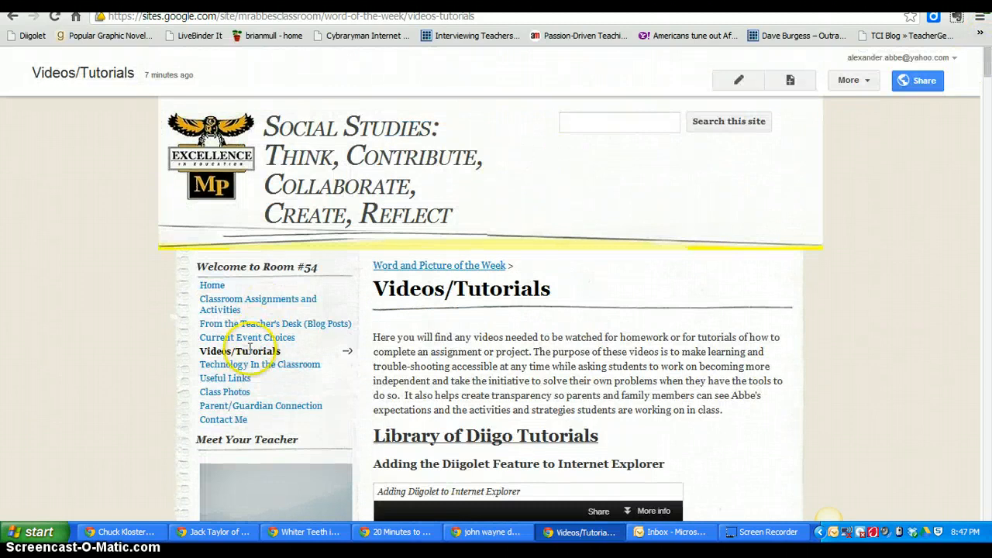
{"action": "scroll", "scroll_direction": "down", "scroll_amount": 3}
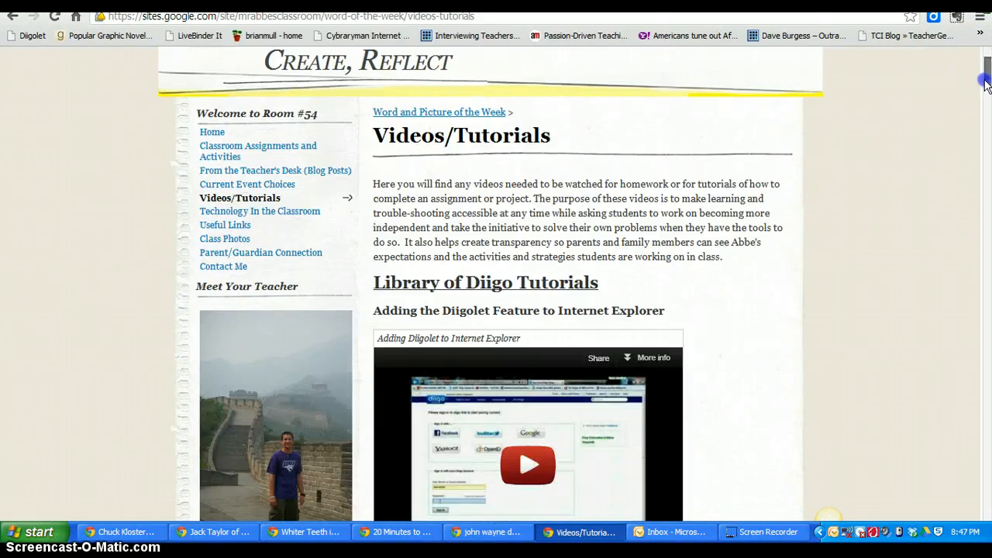
{"action": "scroll", "scroll_direction": "down", "scroll_amount": 3}
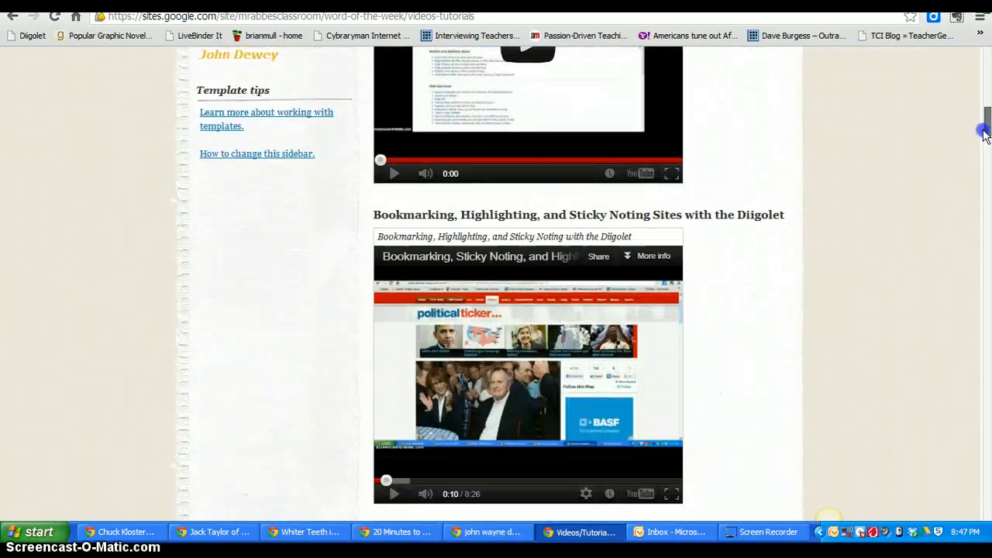
{"action": "scroll", "scroll_direction": "up", "scroll_amount": 3}
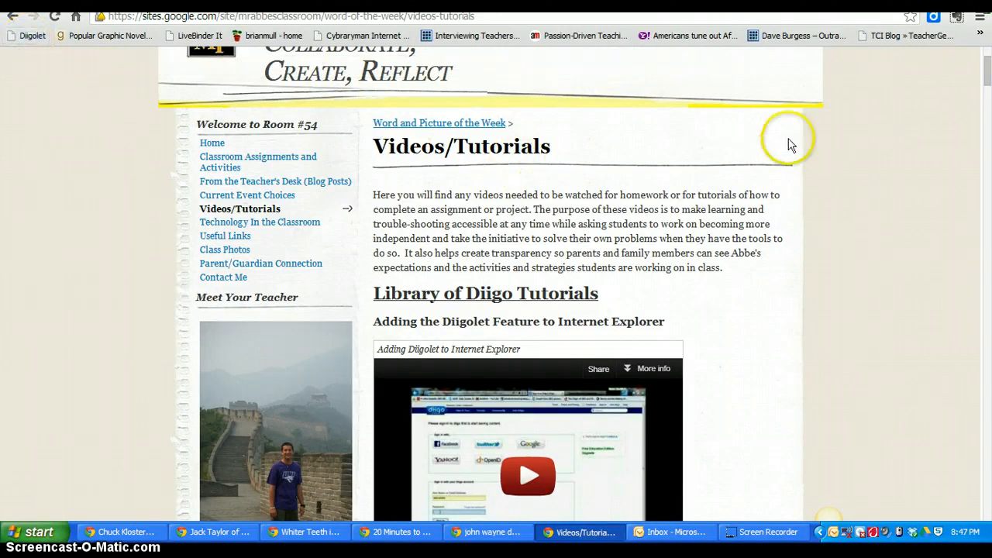
{"action": "mouse_move", "coordinate": [698, 73]}
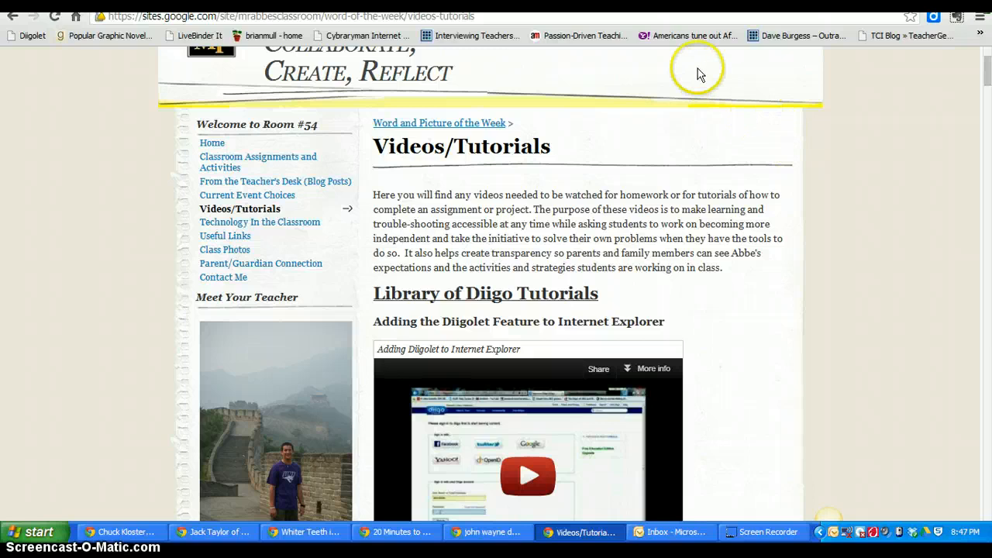
{"action": "mouse_move", "coordinate": [27, 35]}
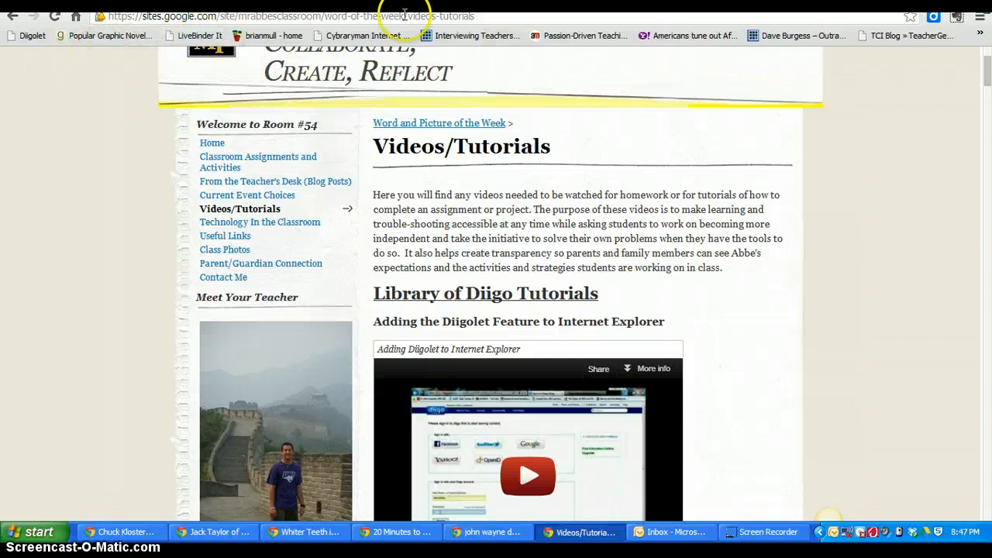
{"action": "type", "text": "www.cnn.com/2012/11/29/politics/fiscal-cliff/index.html?hpt=hp_t1"}
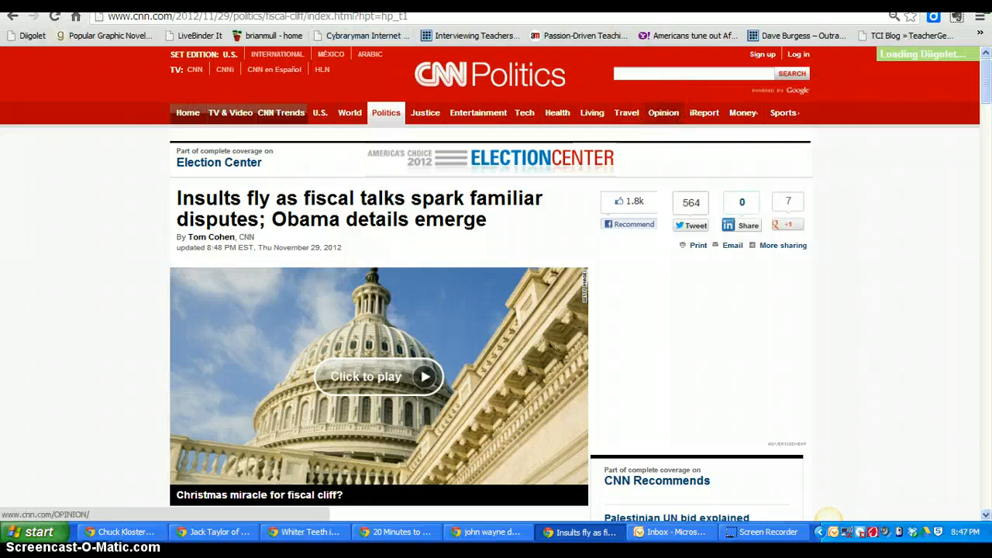
Save the CNN fiscal talks article as a bookmark in the Go Animate Project Issue 1 list
{"action": "left_click", "coordinate": [735, 56]}
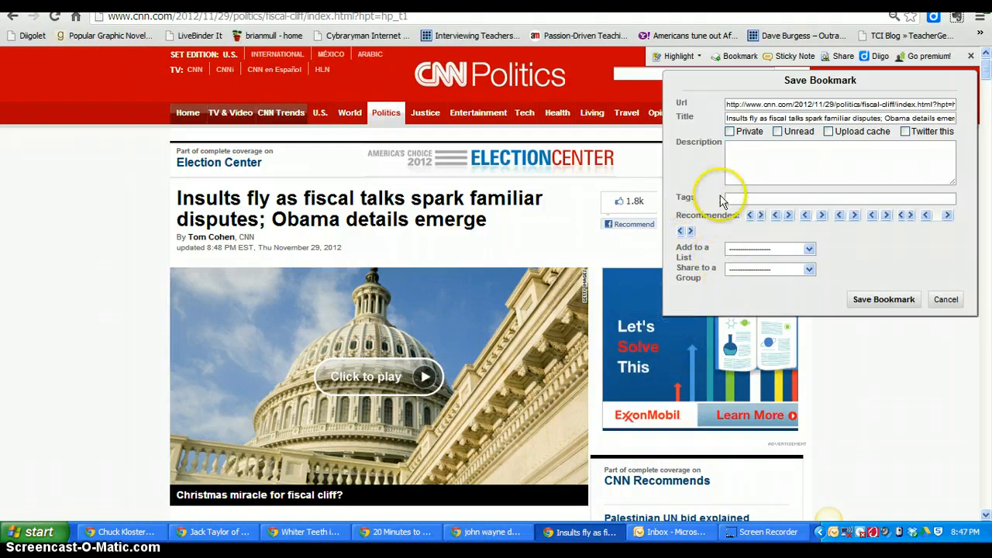
{"action": "mouse_move", "coordinate": [693, 250]}
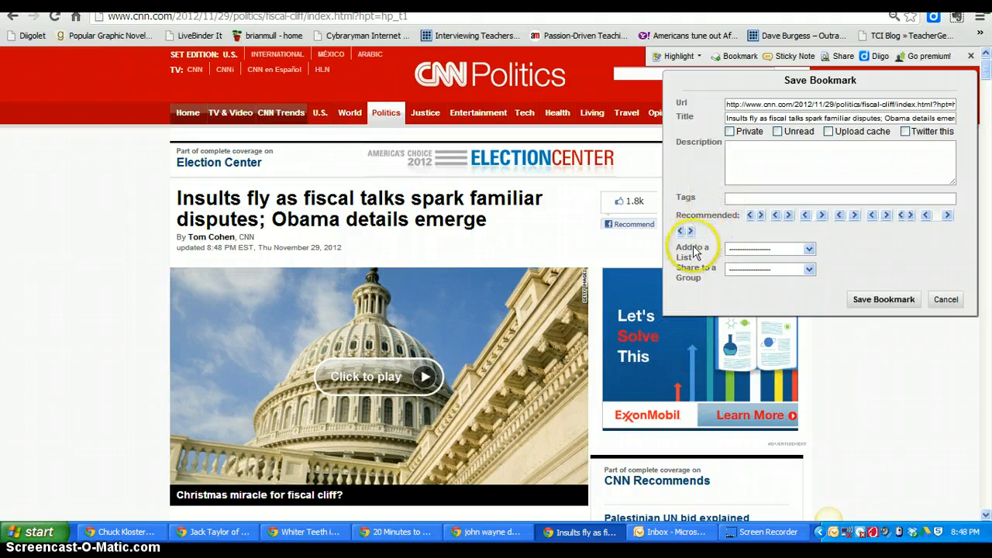
{"action": "left_click", "coordinate": [767, 247]}
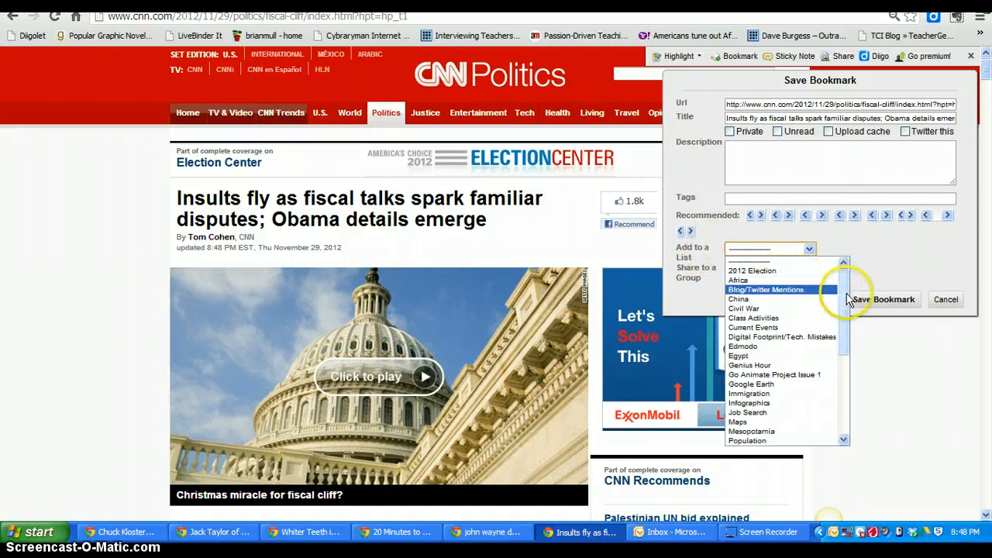
{"action": "scroll", "scroll_direction": "down", "scroll_amount": 3}
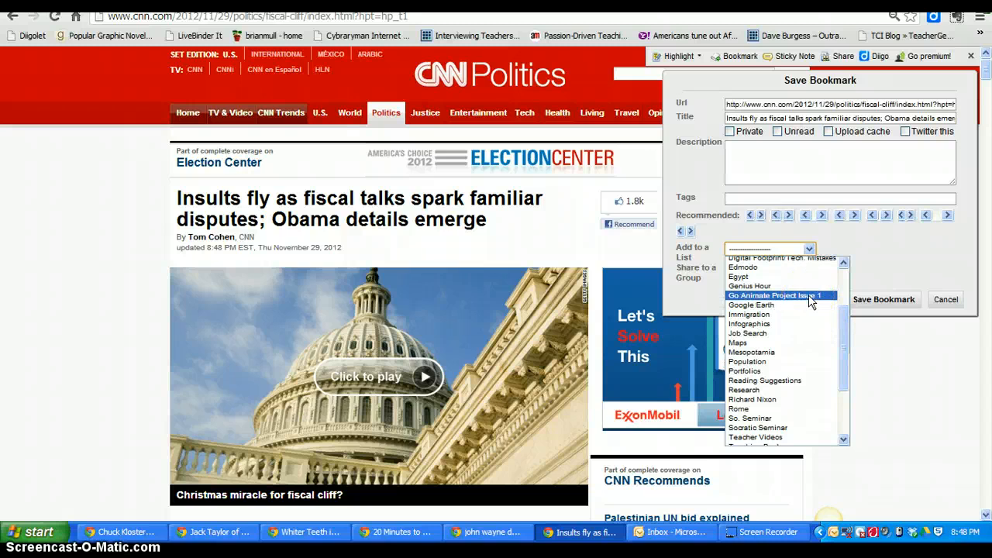
{"action": "left_click", "coordinate": [767, 295]}
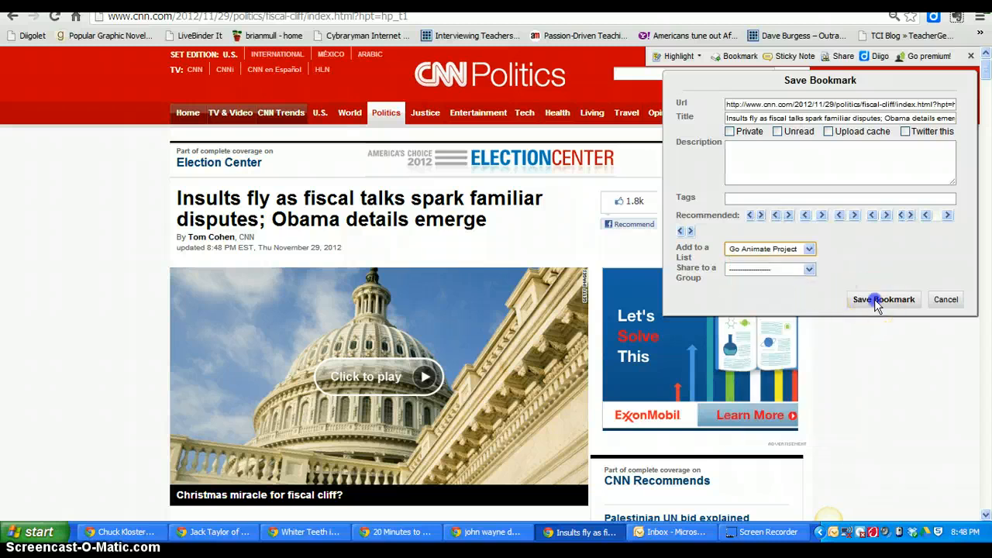
{"action": "left_click", "coordinate": [883, 299]}
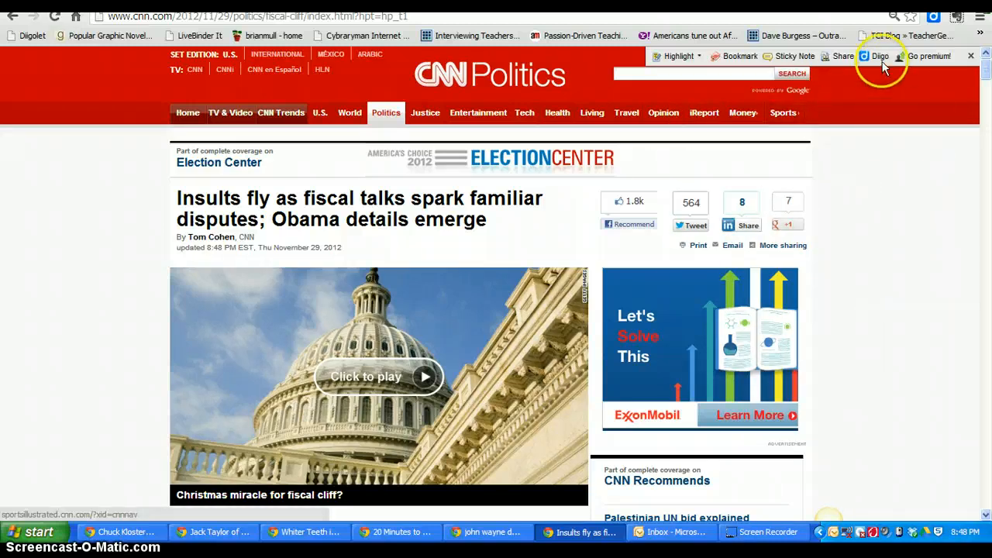
Go to My Library's lists and open Go Animate Project Issue 1, holding the CNN article
{"action": "left_click", "coordinate": [879, 56]}
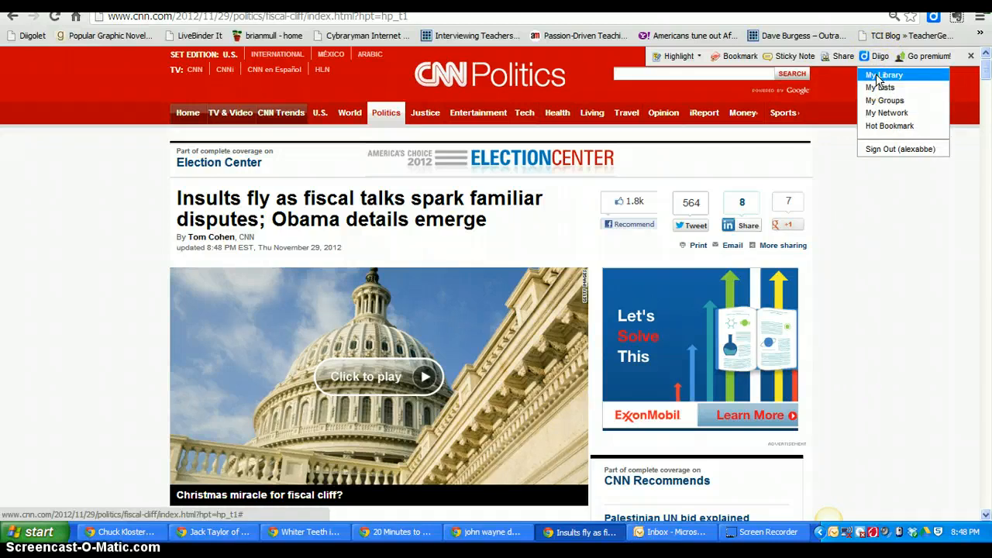
{"action": "left_click", "coordinate": [884, 75]}
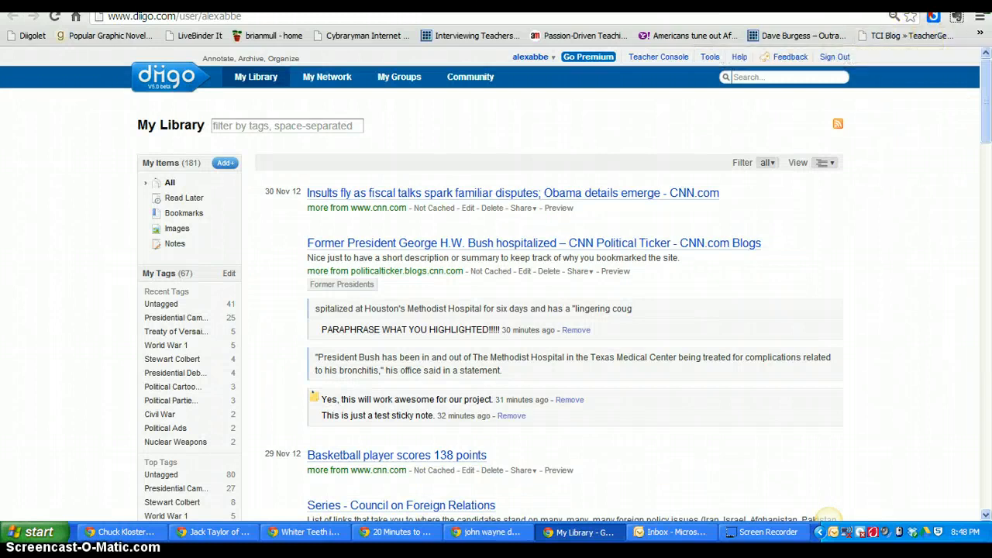
{"action": "left_click", "coordinate": [512, 192]}
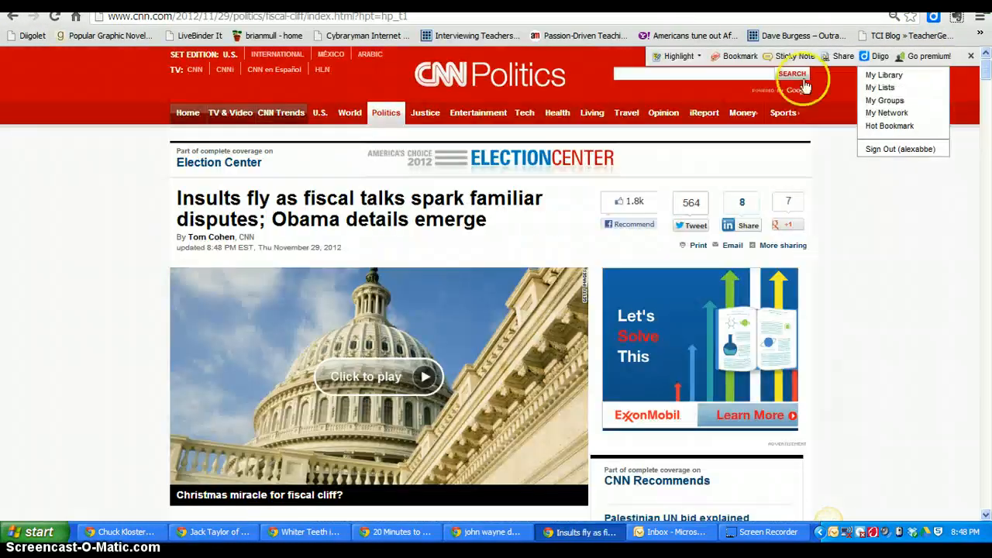
{"action": "mouse_move", "coordinate": [881, 87]}
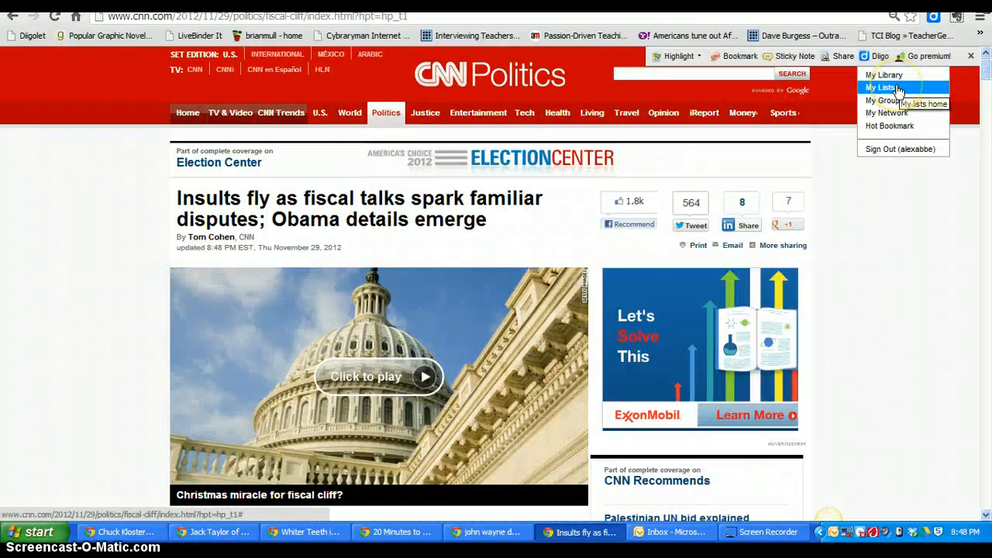
{"action": "left_click", "coordinate": [884, 87]}
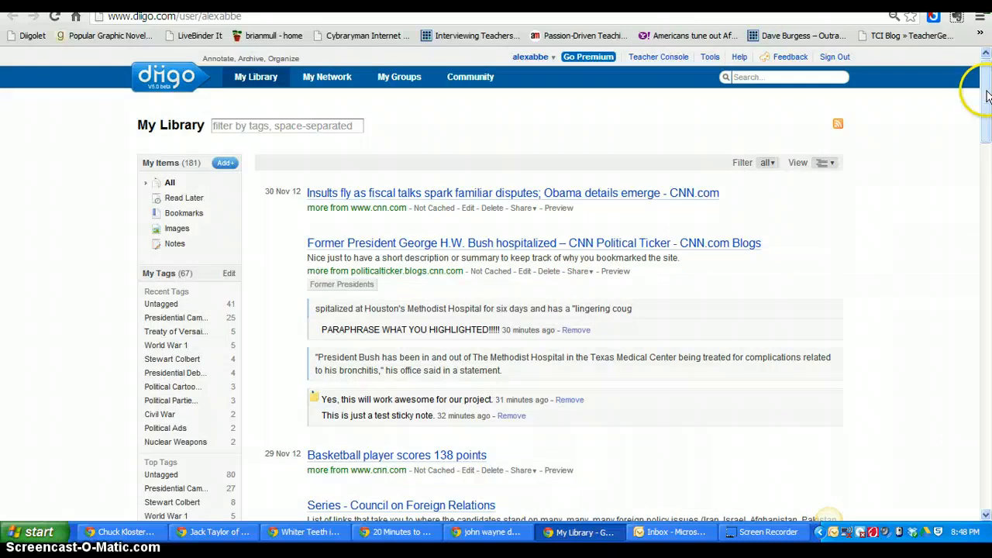
{"action": "scroll", "scroll_direction": "down", "scroll_amount": 3}
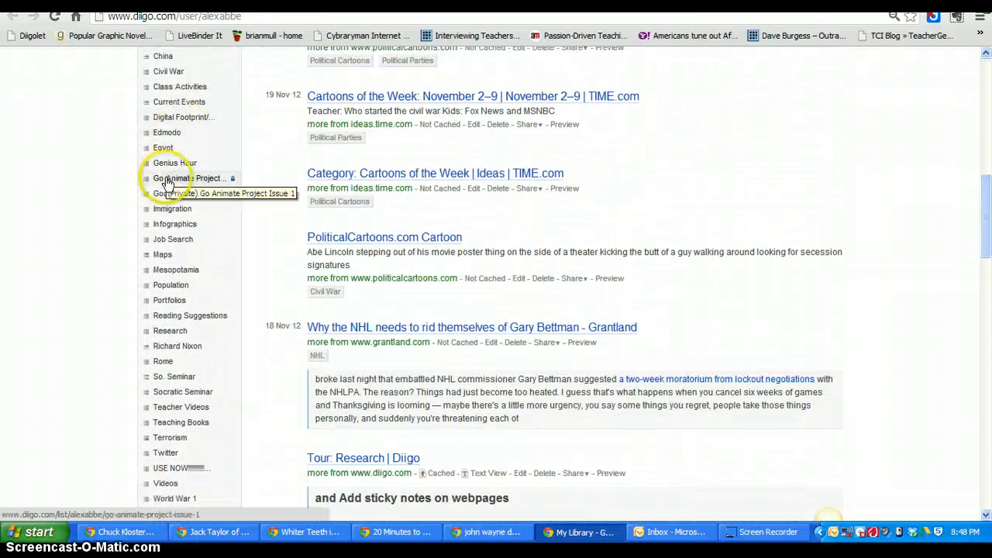
{"action": "left_click", "coordinate": [189, 178]}
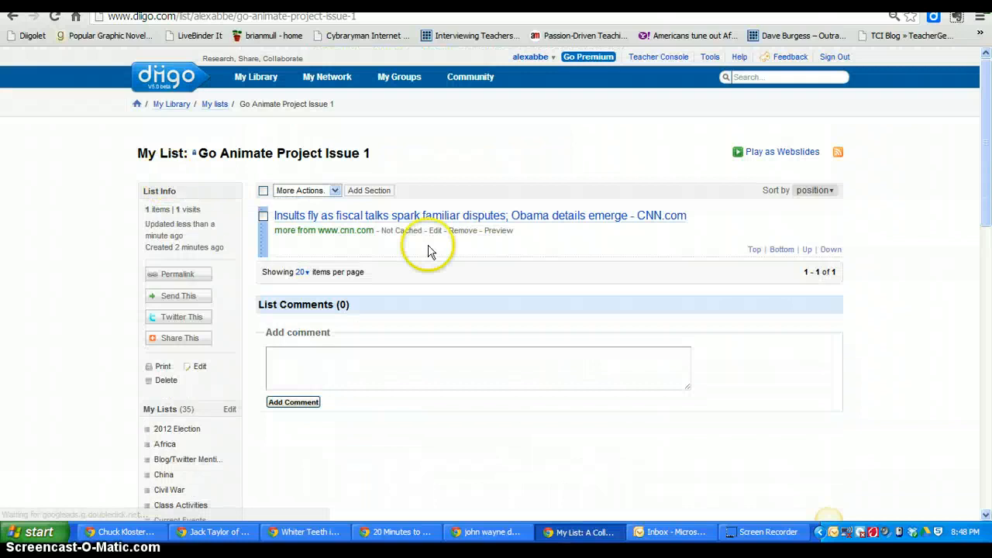
{"action": "mouse_move", "coordinate": [396, 215]}
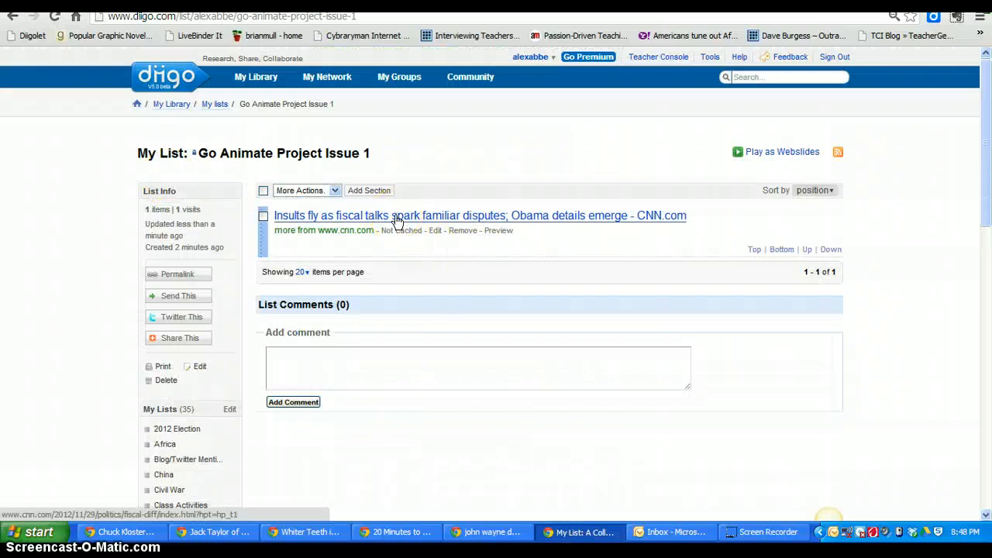